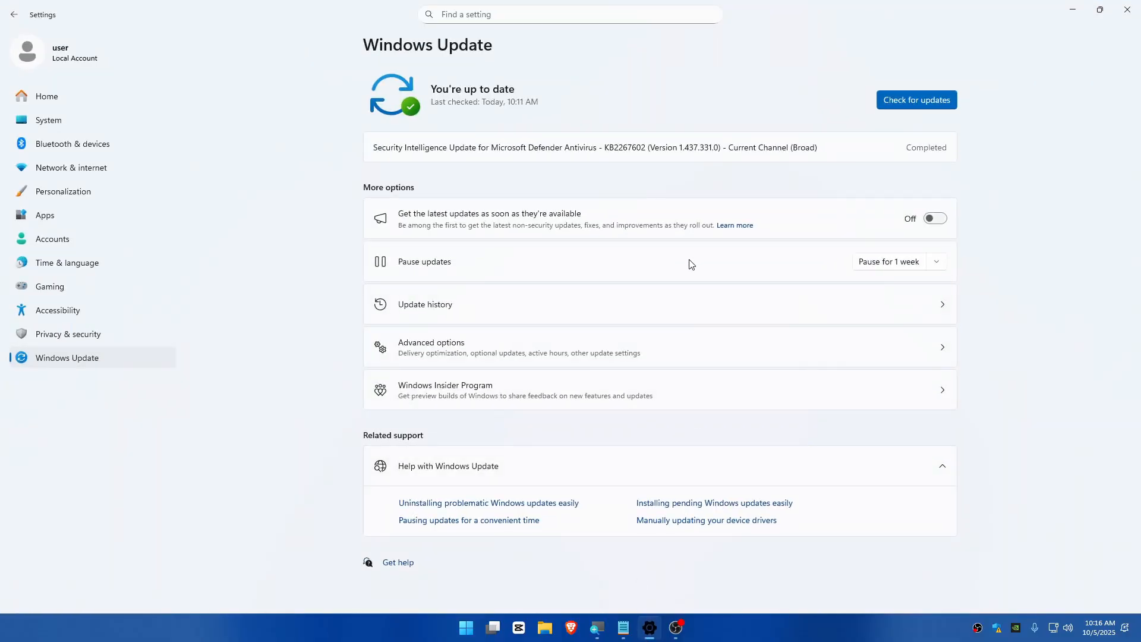
pyautogui.moveTo(748, 143)
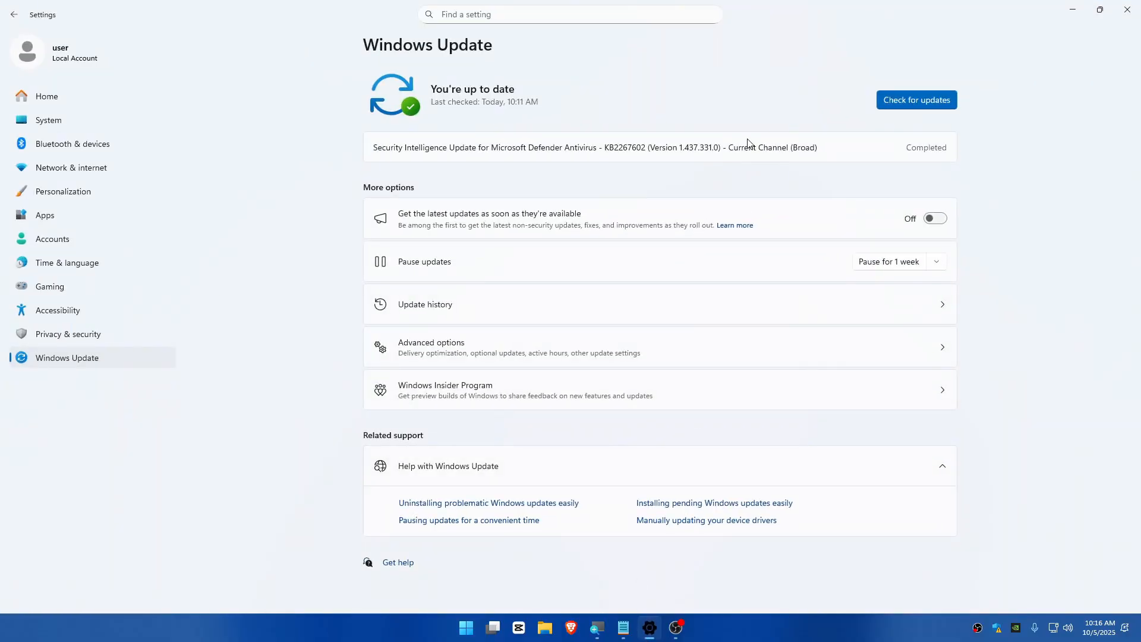
pyautogui.moveTo(718, 88)
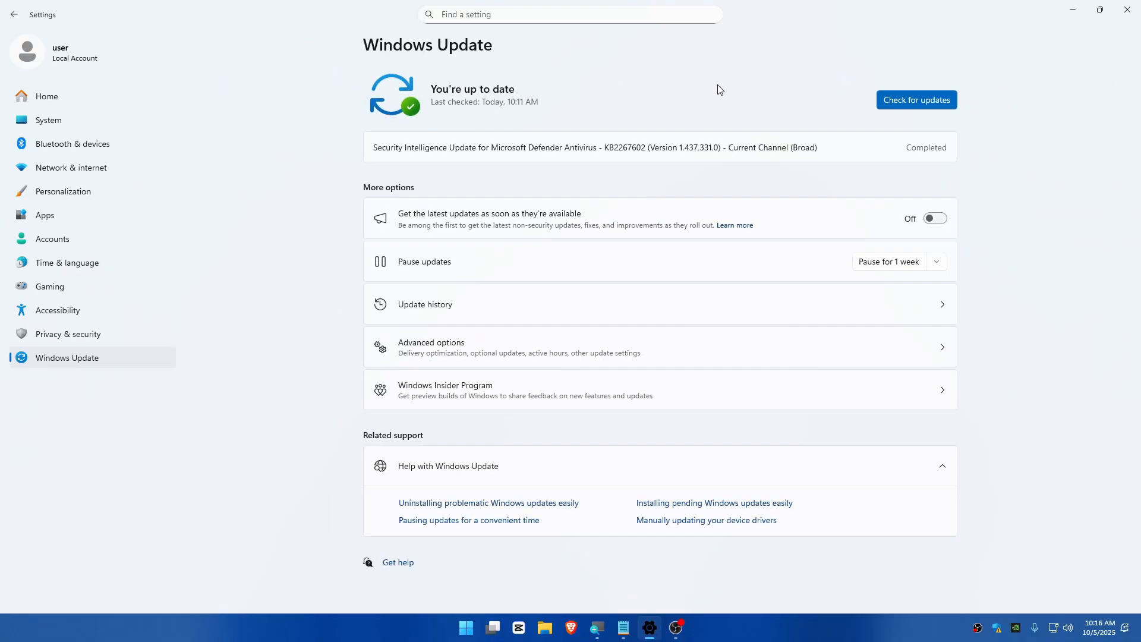
pyautogui.moveTo(866, 205)
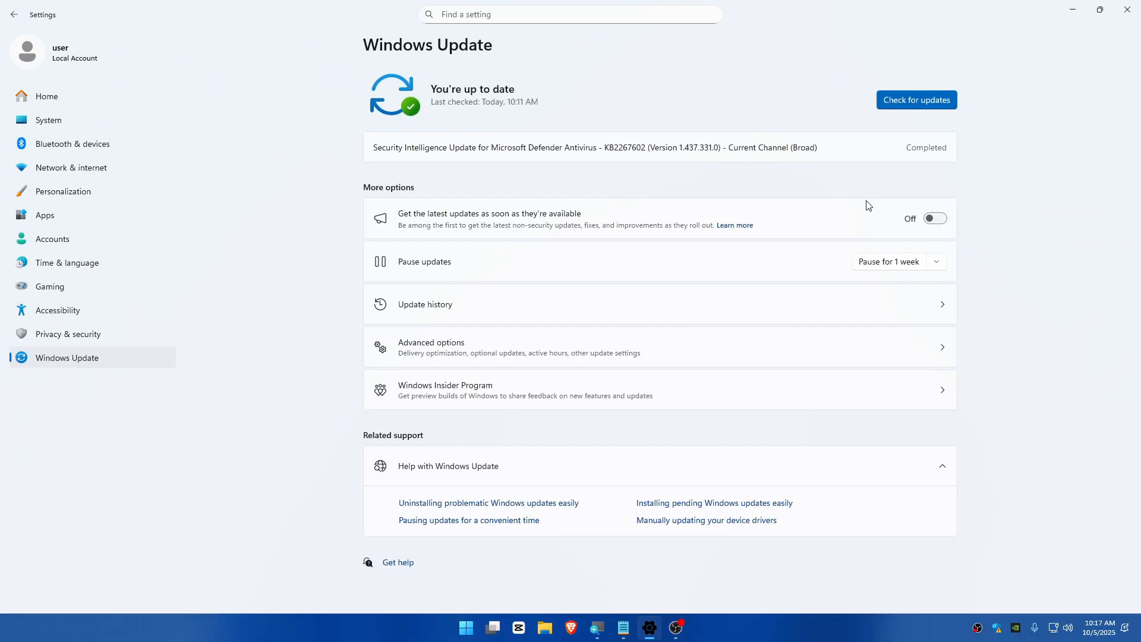
pyautogui.moveTo(982, 178)
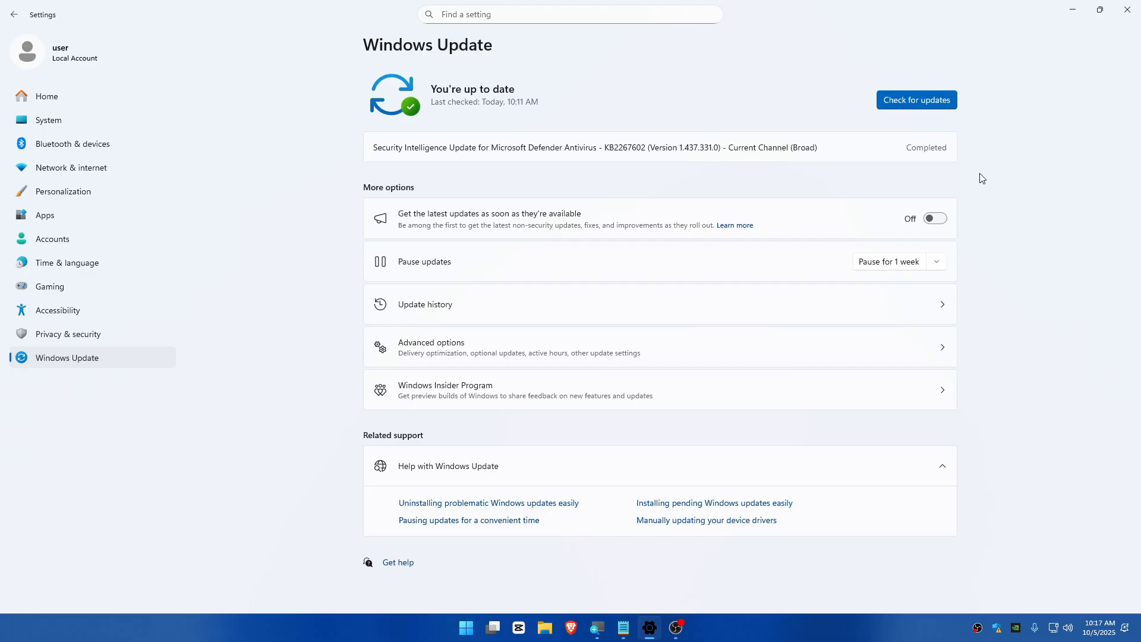
# Step: Minimize Settings and search Microsoft Store for 'pc manager'
pyautogui.click(1123, 10)
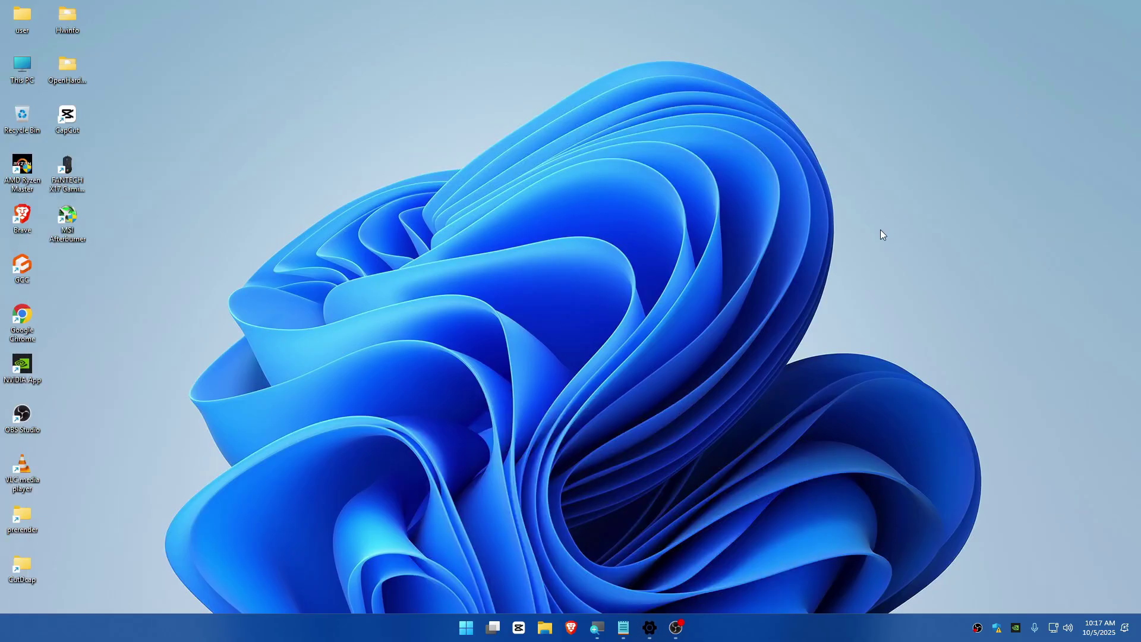
pyautogui.click(465, 628)
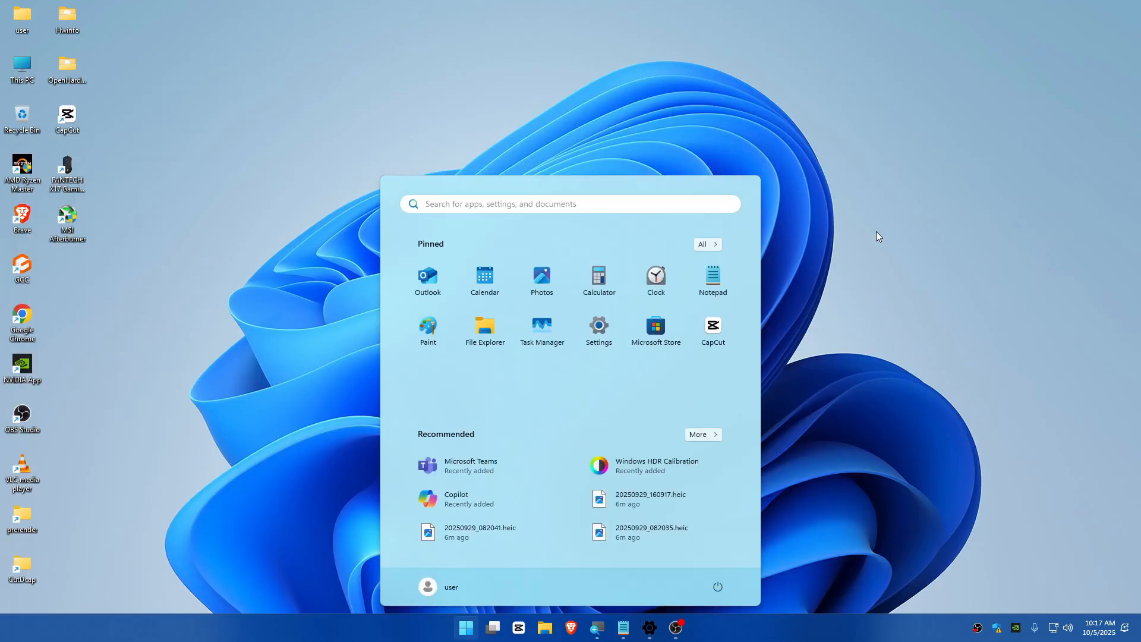
pyautogui.write('mana')
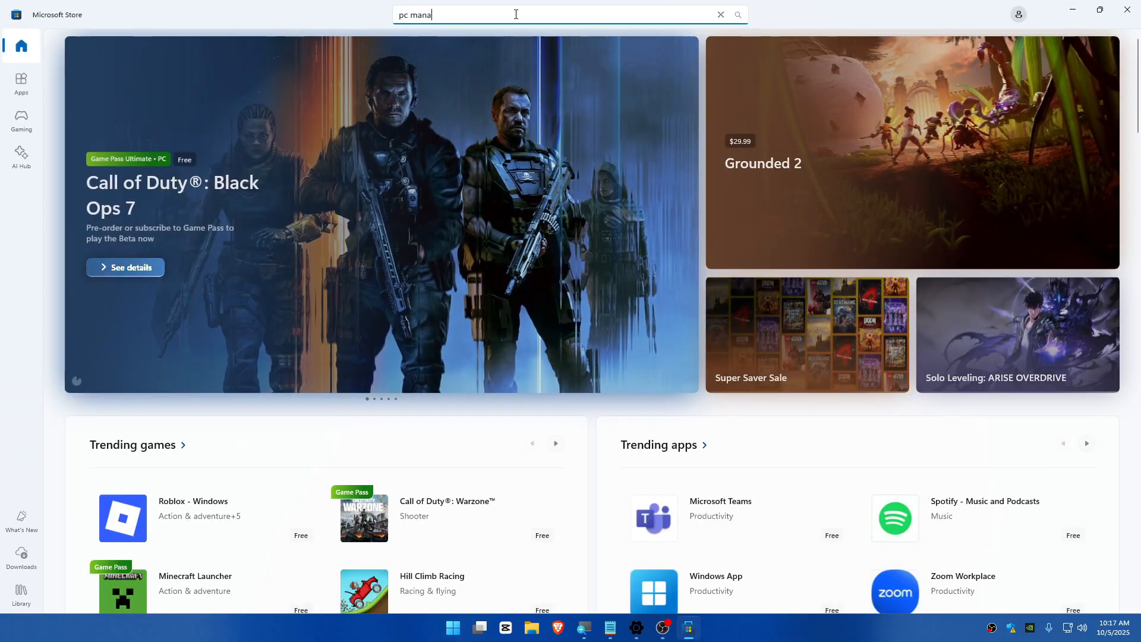
pyautogui.write('ger')
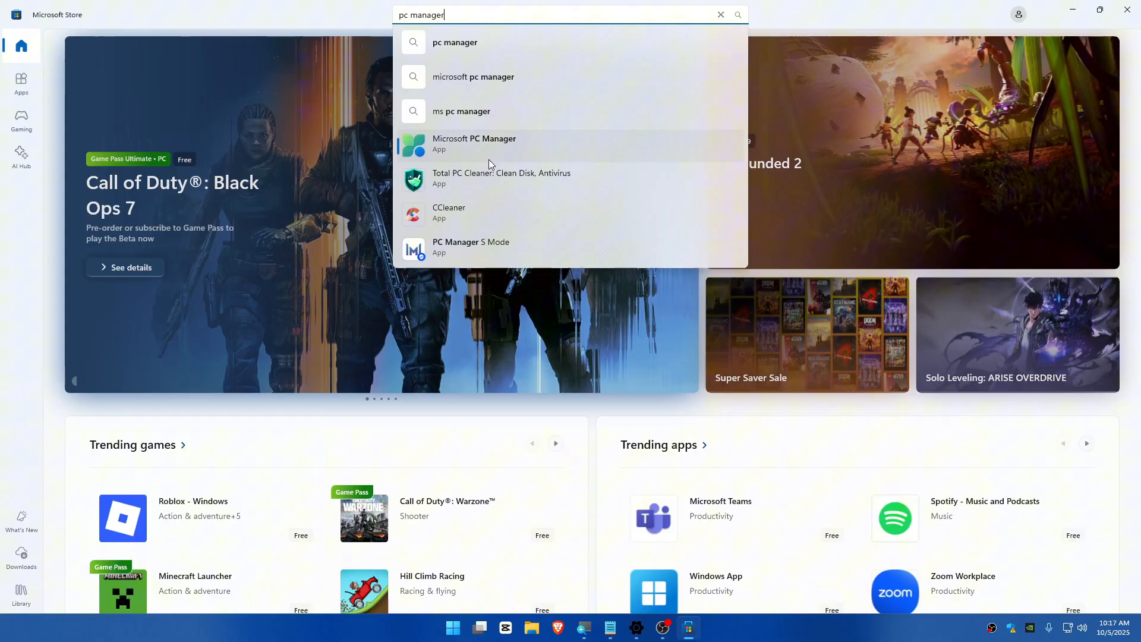
# Step: Get Microsoft PC Manager from its store page and launch it
pyautogui.click(474, 143)
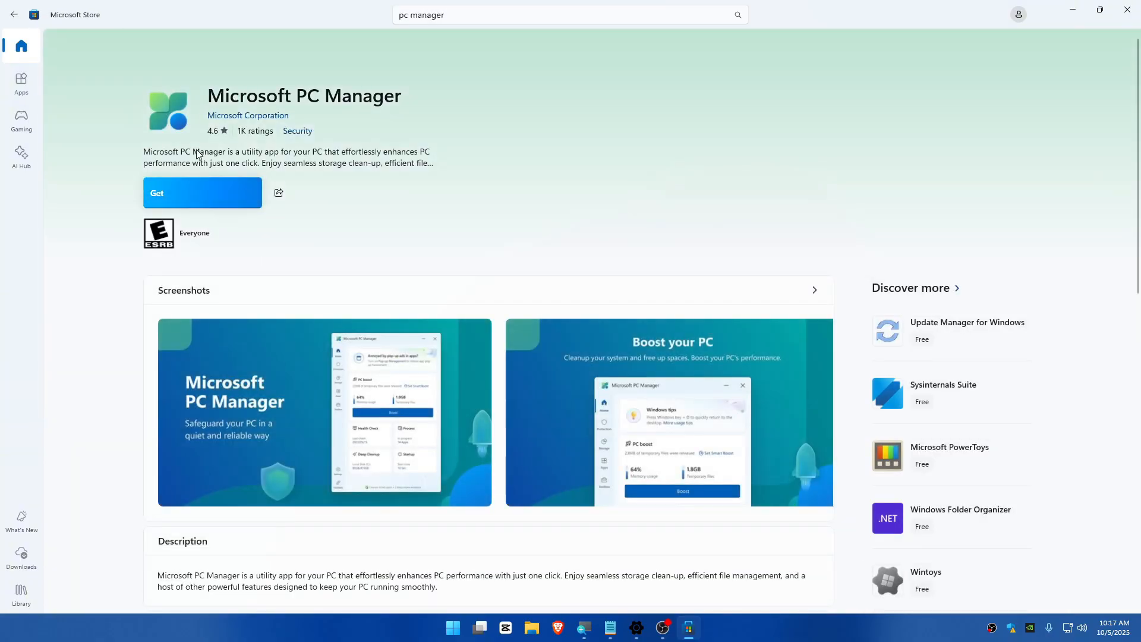
pyautogui.click(202, 192)
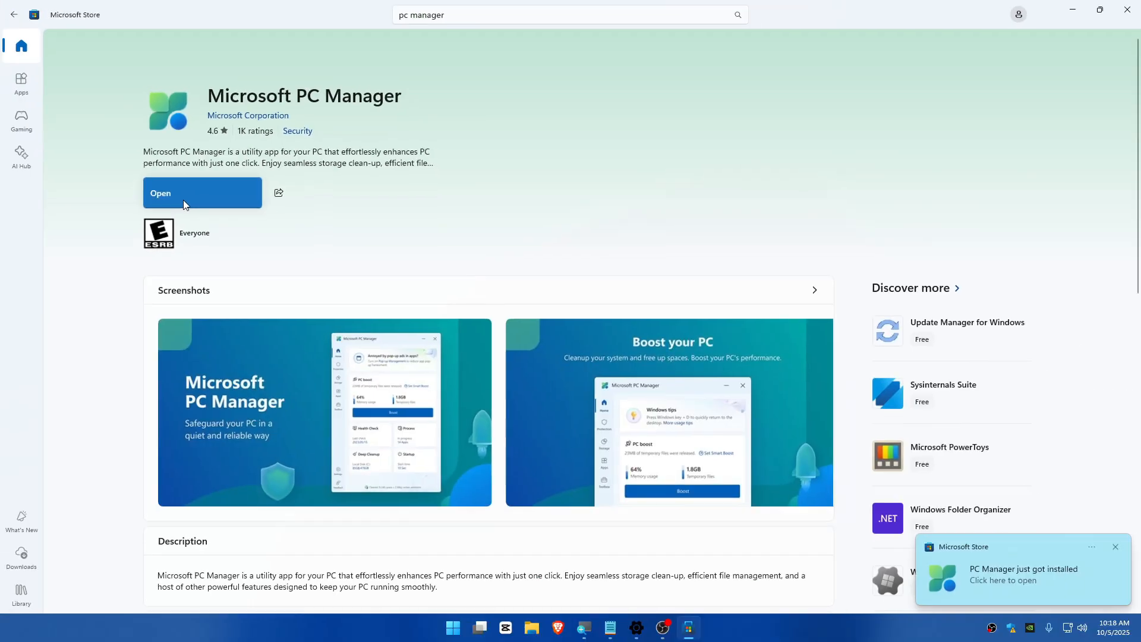
pyautogui.click(202, 193)
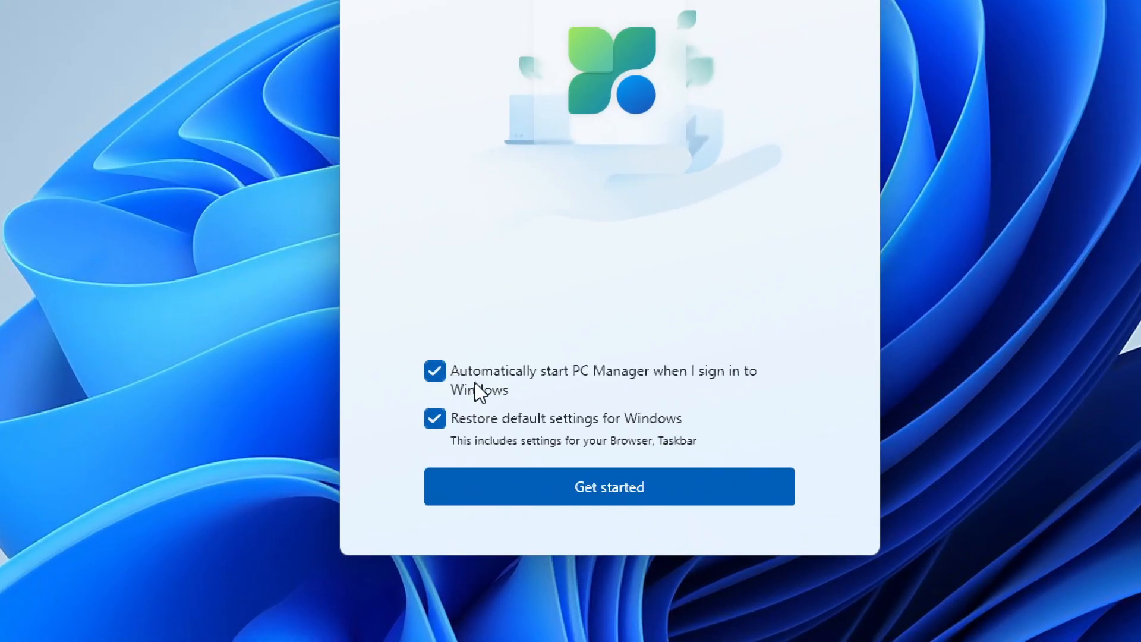
# Step: Disable 'Automatically start PC Manager when I sign in' and finish setup
pyautogui.click(435, 370)
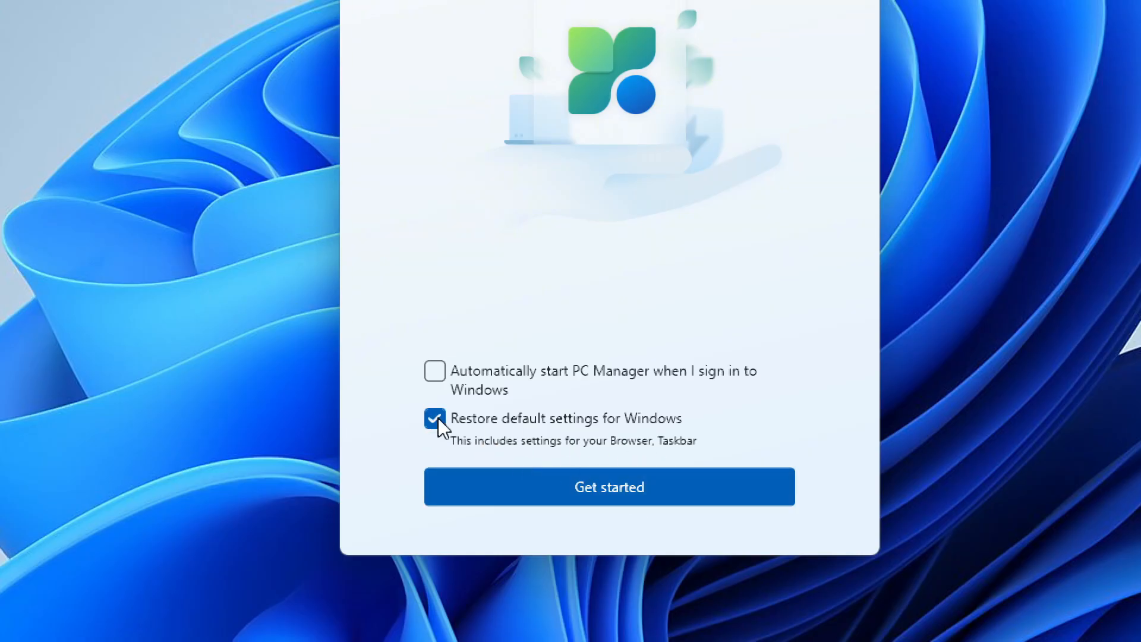
pyautogui.click(609, 486)
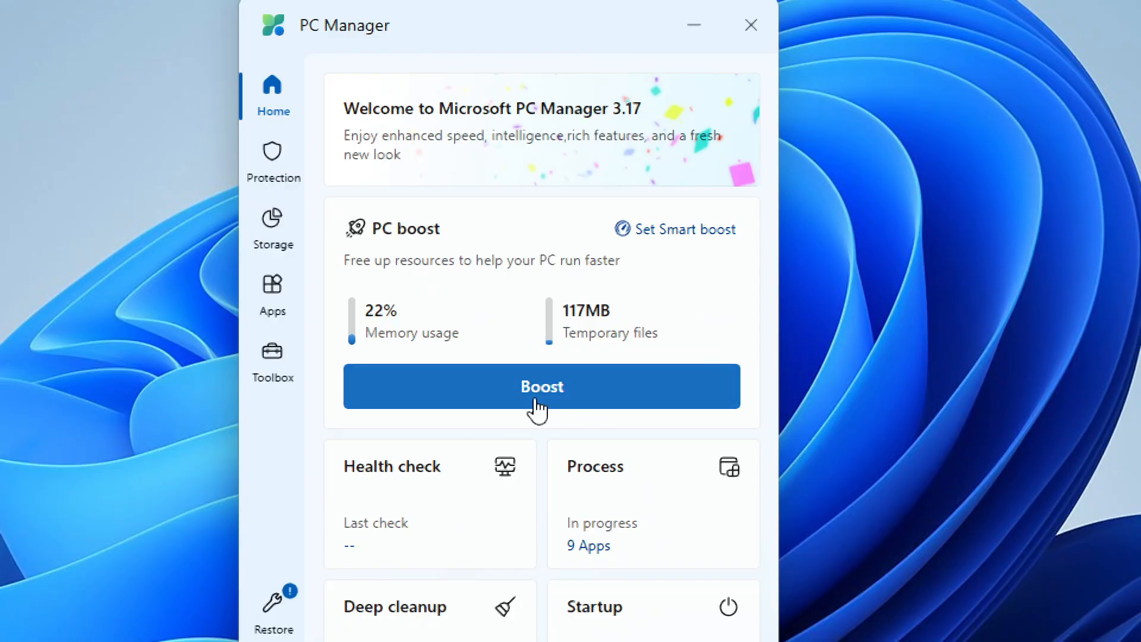
# Step: Run PC boost from the Home page, releasing 117MB of temporary files
pyautogui.click(542, 386)
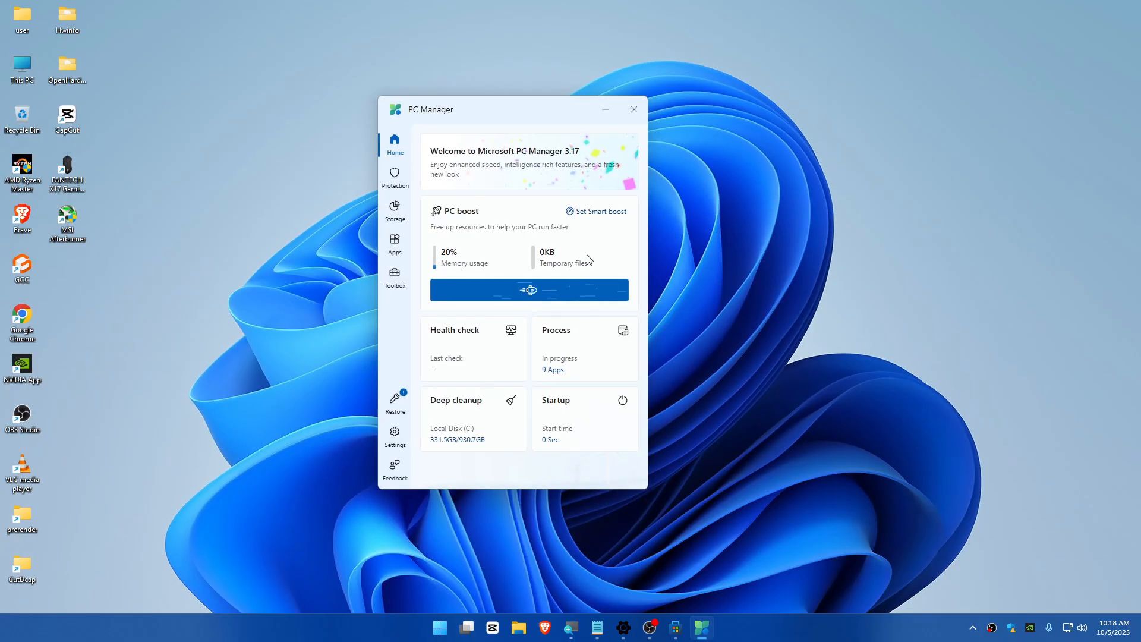
pyautogui.click(529, 290)
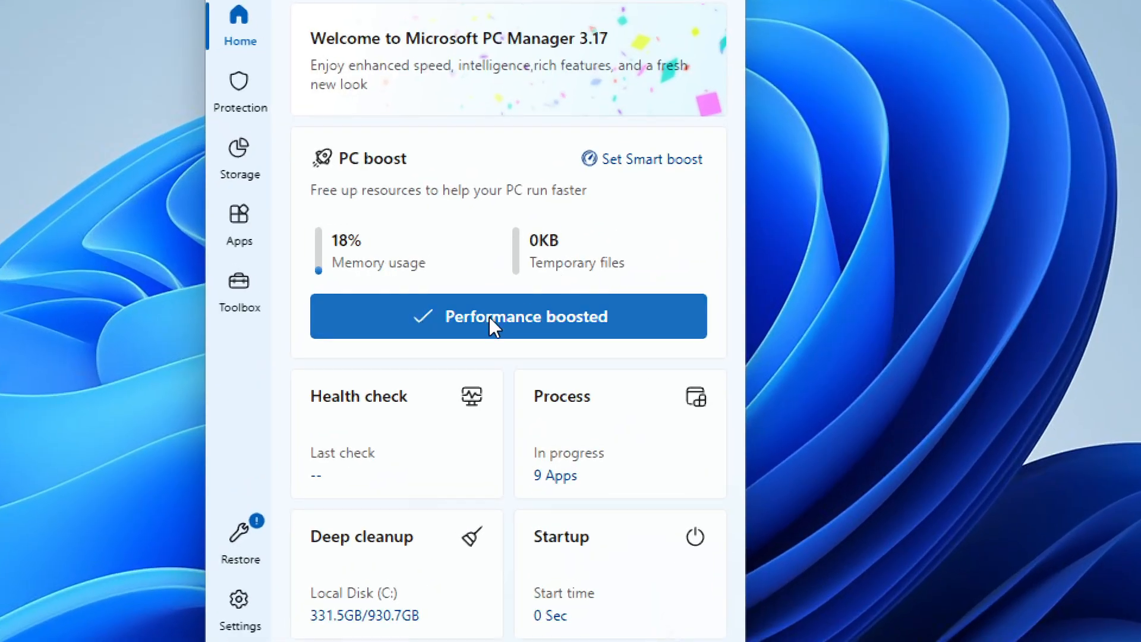
pyautogui.click(508, 316)
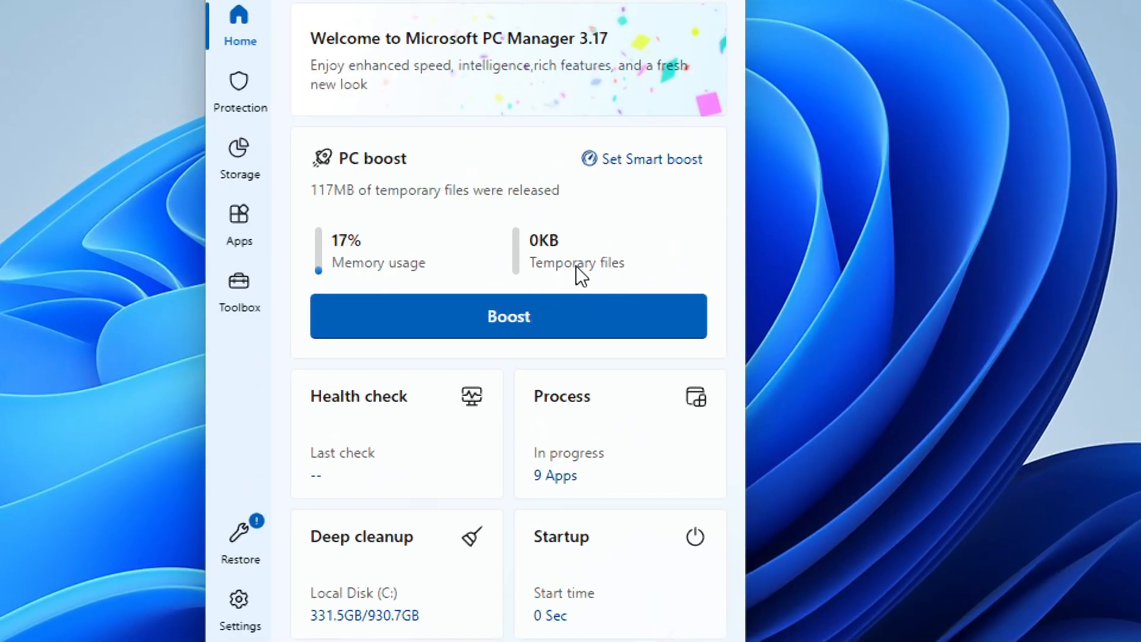
pyautogui.click(605, 109)
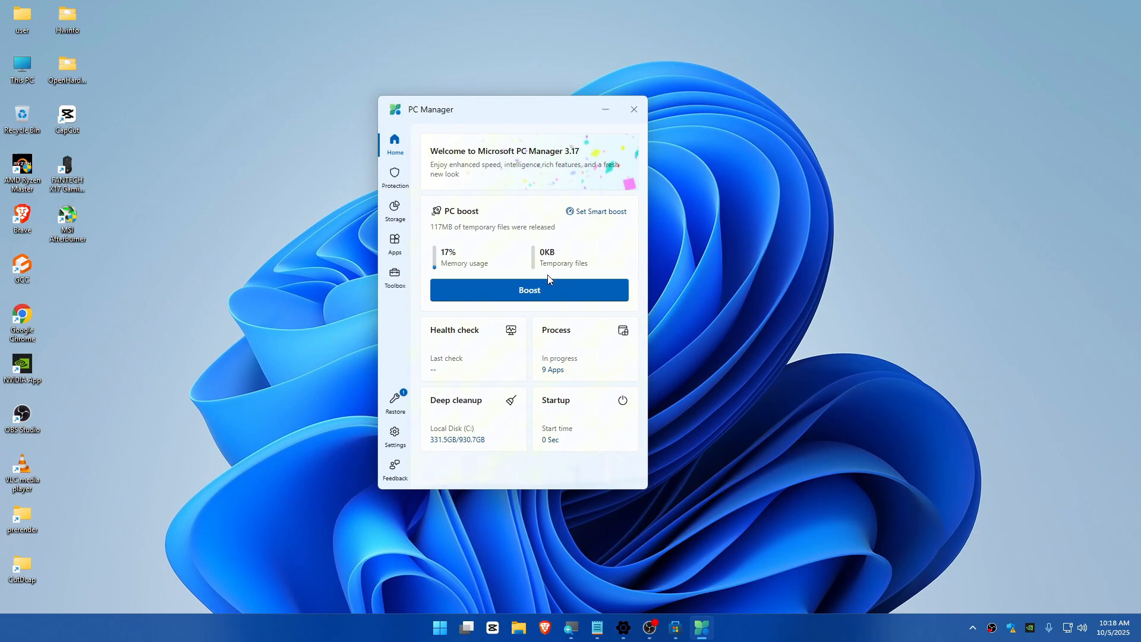
pyautogui.moveTo(464, 313)
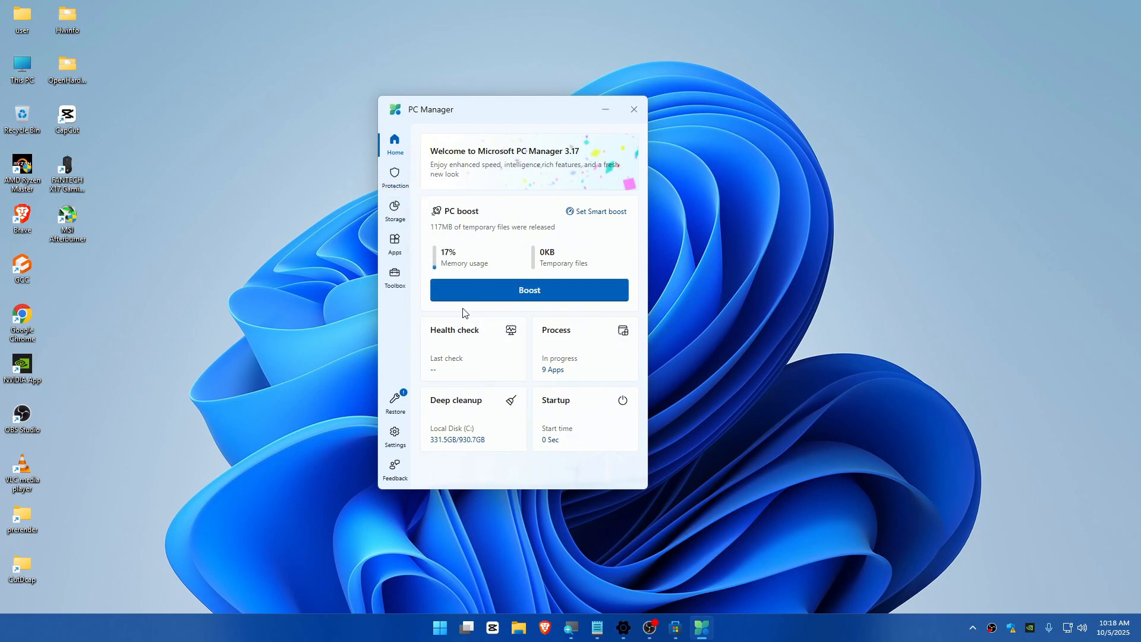
pyautogui.moveTo(395, 179)
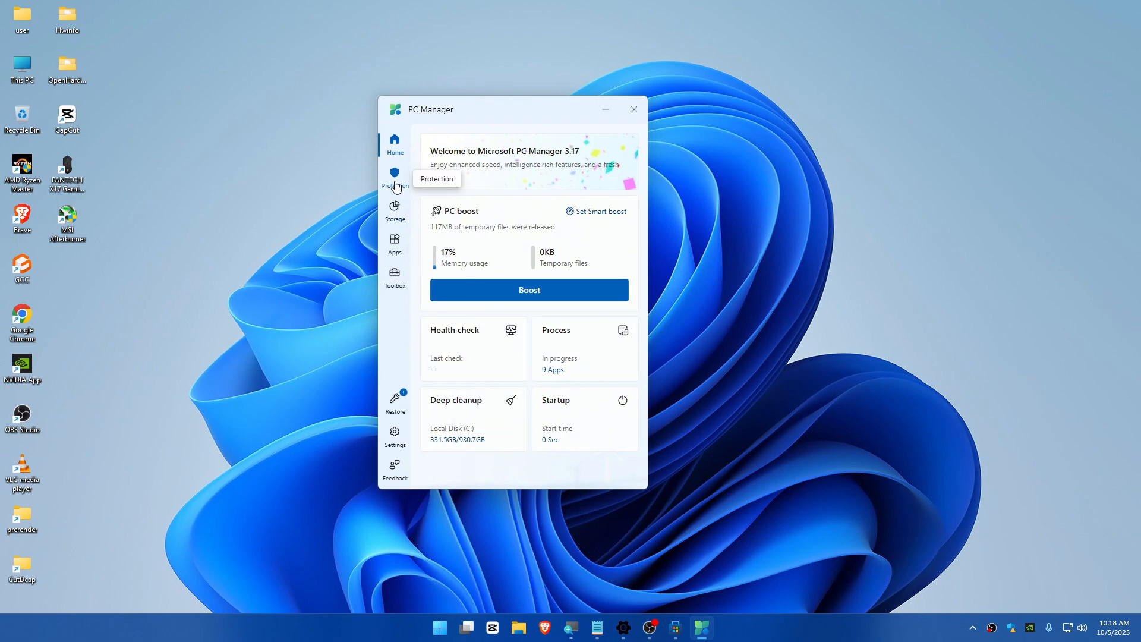
# Step: Browse the System protection options, then go to the Storage management page
pyautogui.click(395, 179)
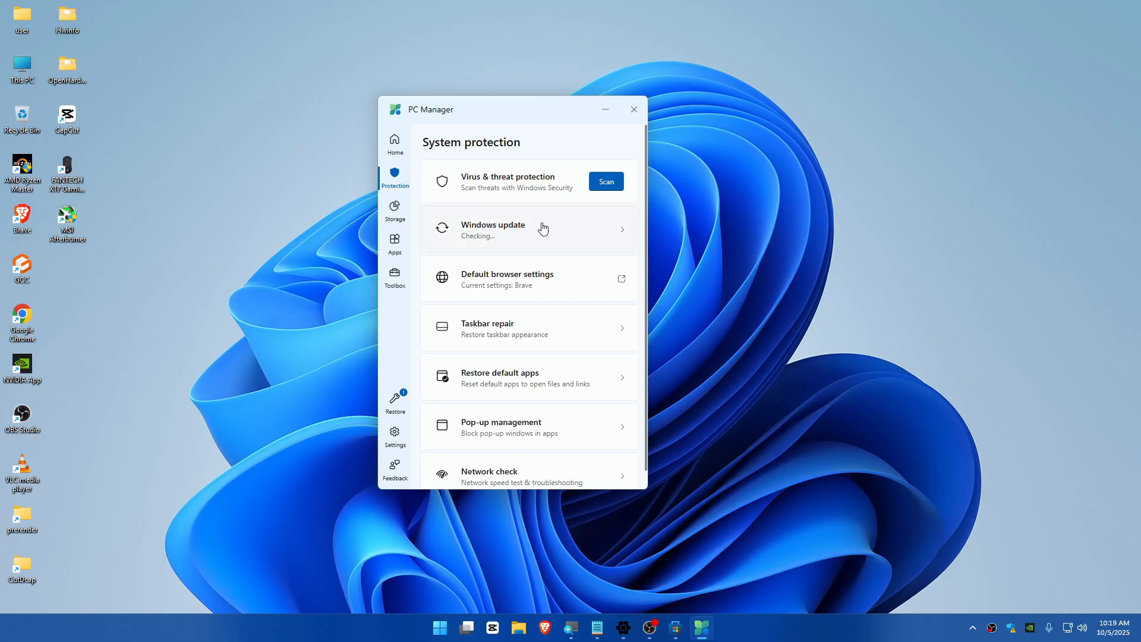
pyautogui.moveTo(590, 355)
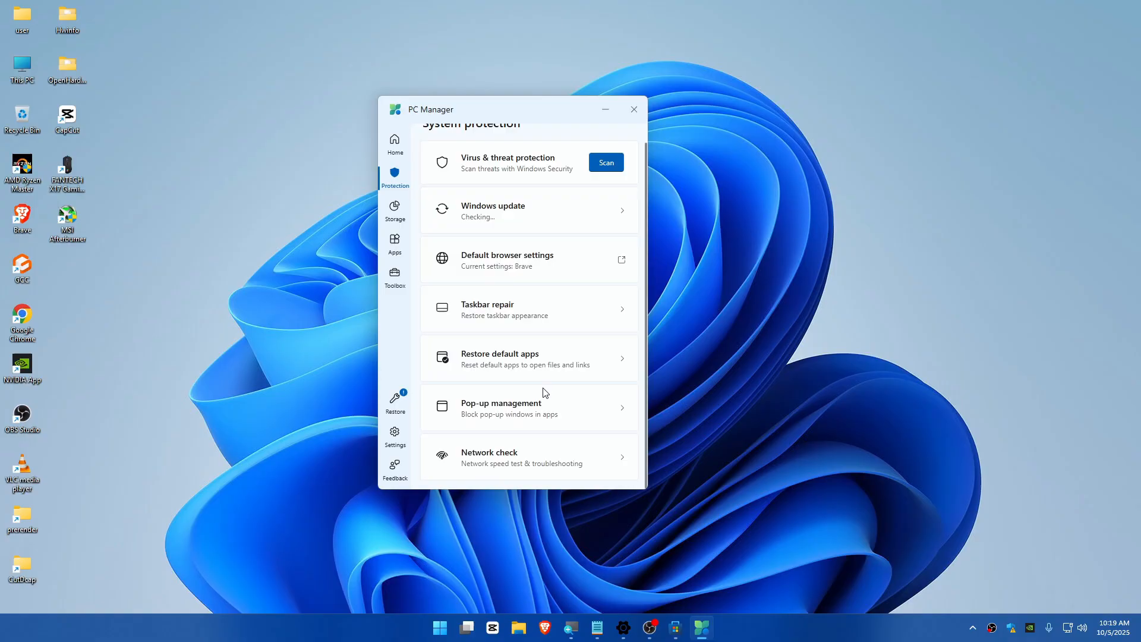
pyautogui.click(395, 211)
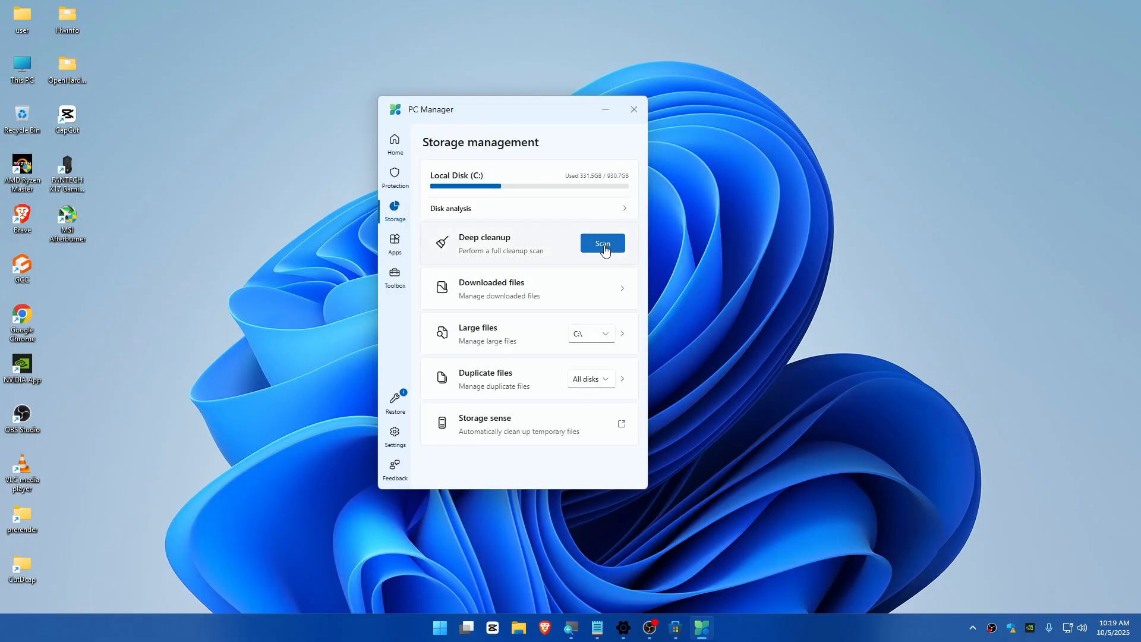
# Step: Start the Deep cleanup scan on the Storage management page
pyautogui.click(602, 244)
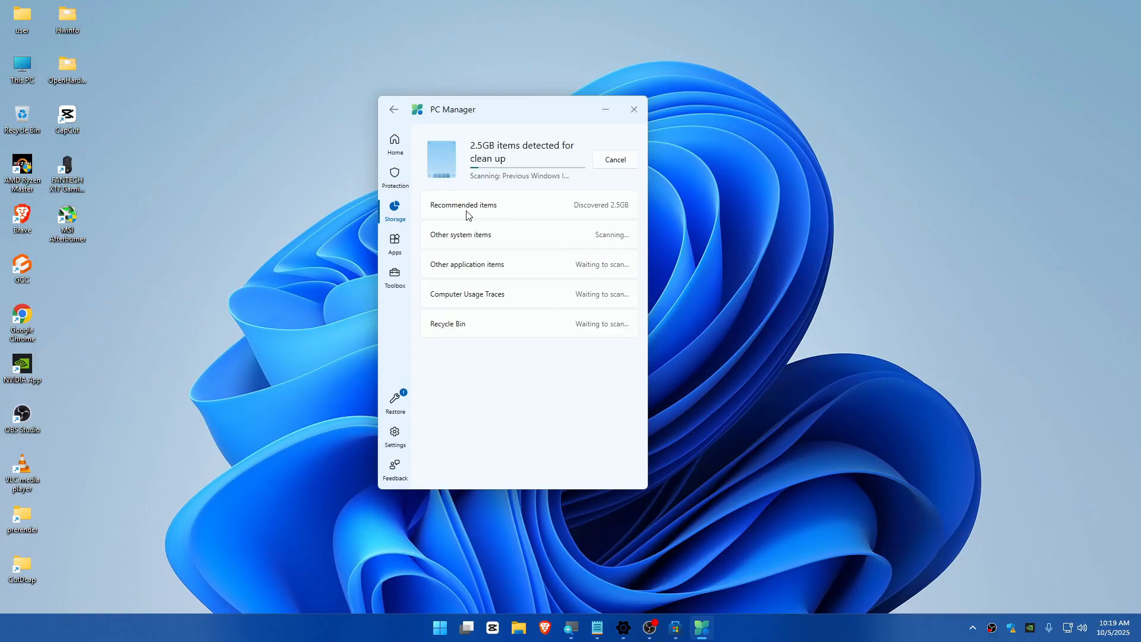
pyautogui.moveTo(551, 156)
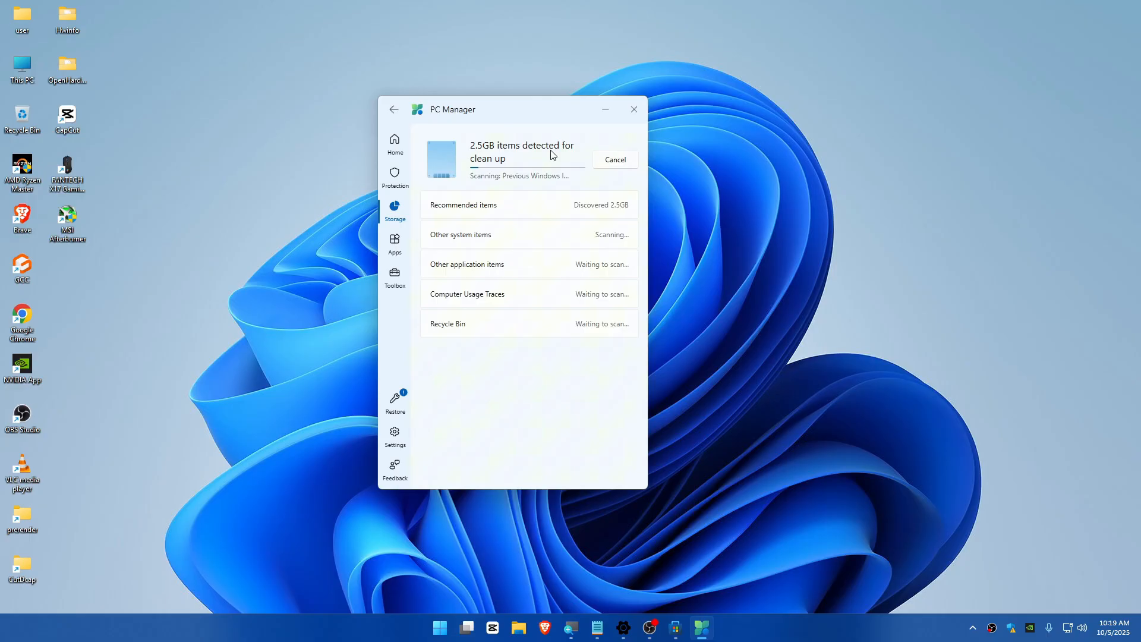
pyautogui.moveTo(544, 226)
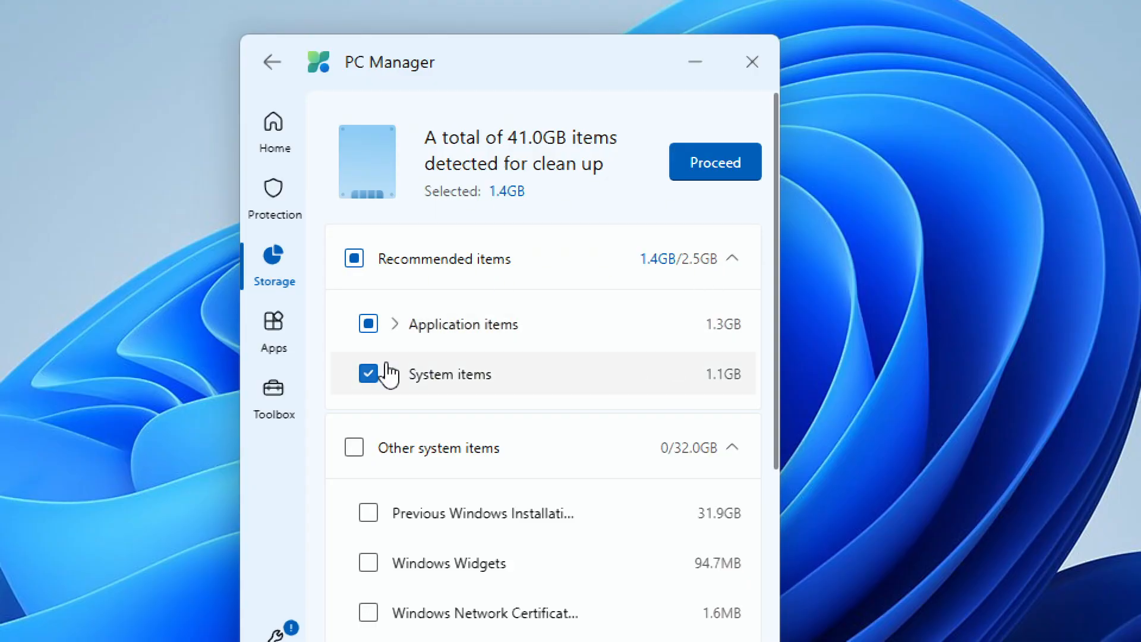
# Step: Select all 41.0GB of cleanup items, including Brave Cache, and proceed with cleanup
pyautogui.scroll(-3)
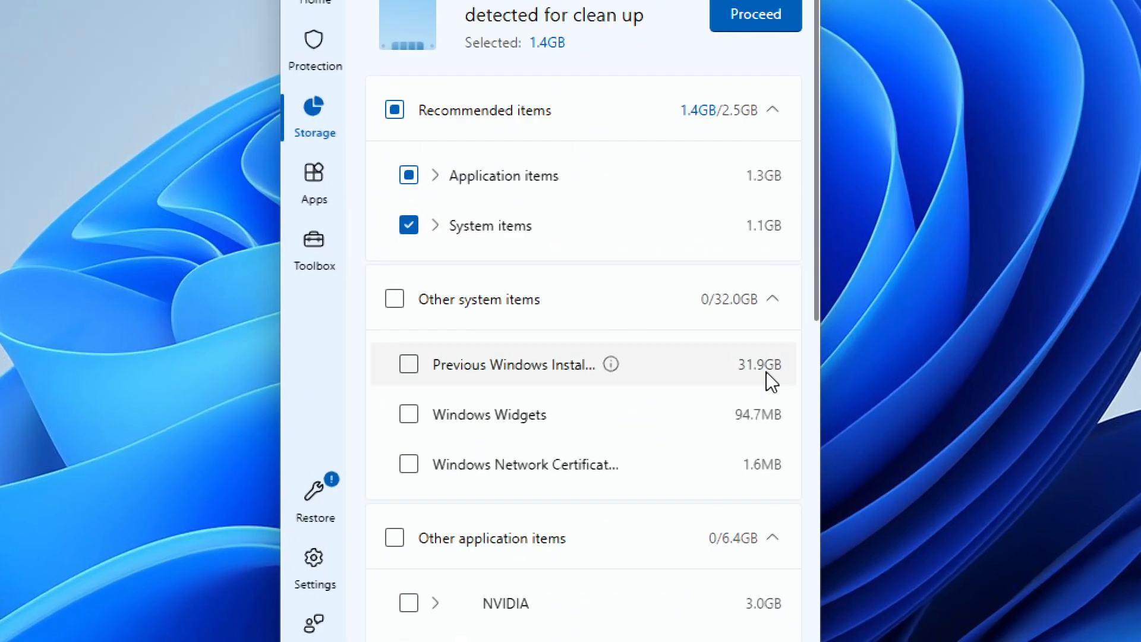
pyautogui.moveTo(388, 375)
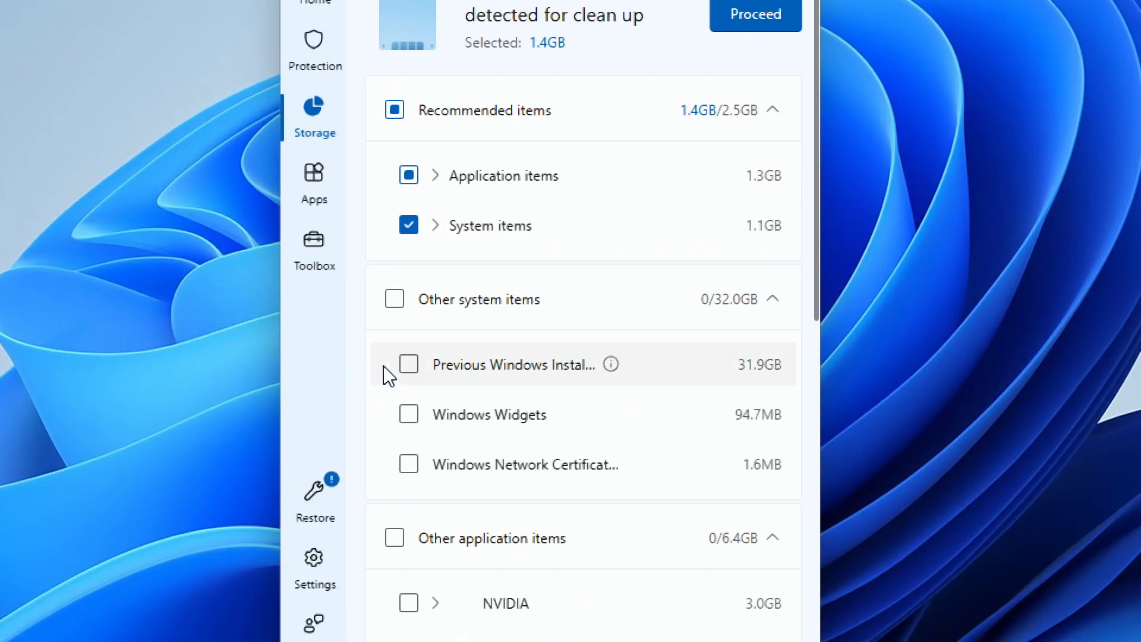
pyautogui.moveTo(567, 370)
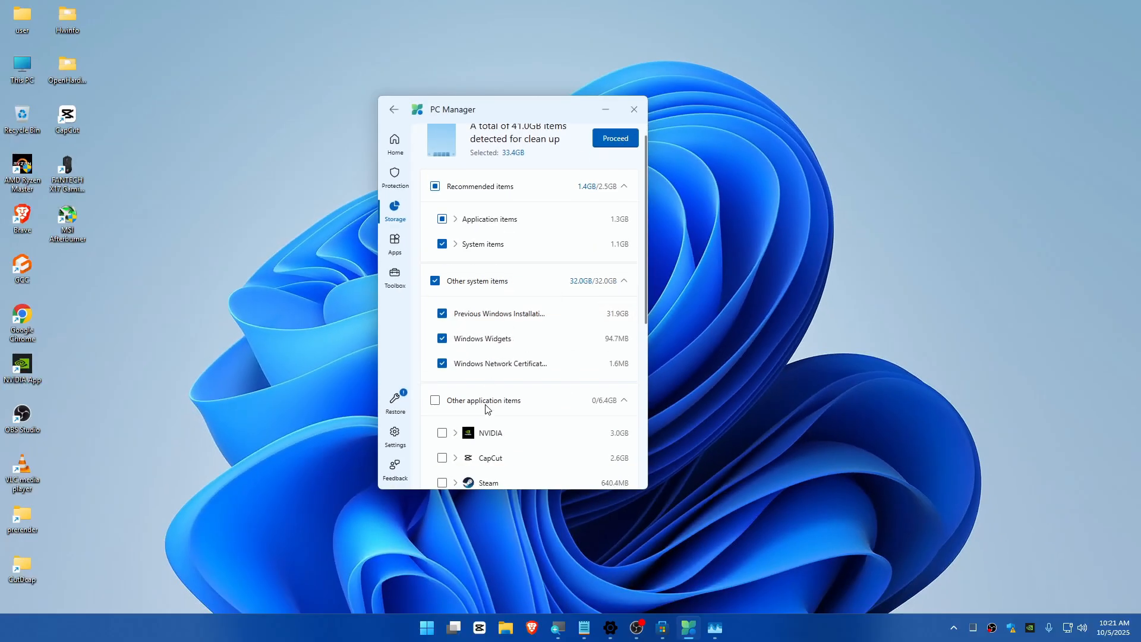
pyautogui.click(434, 399)
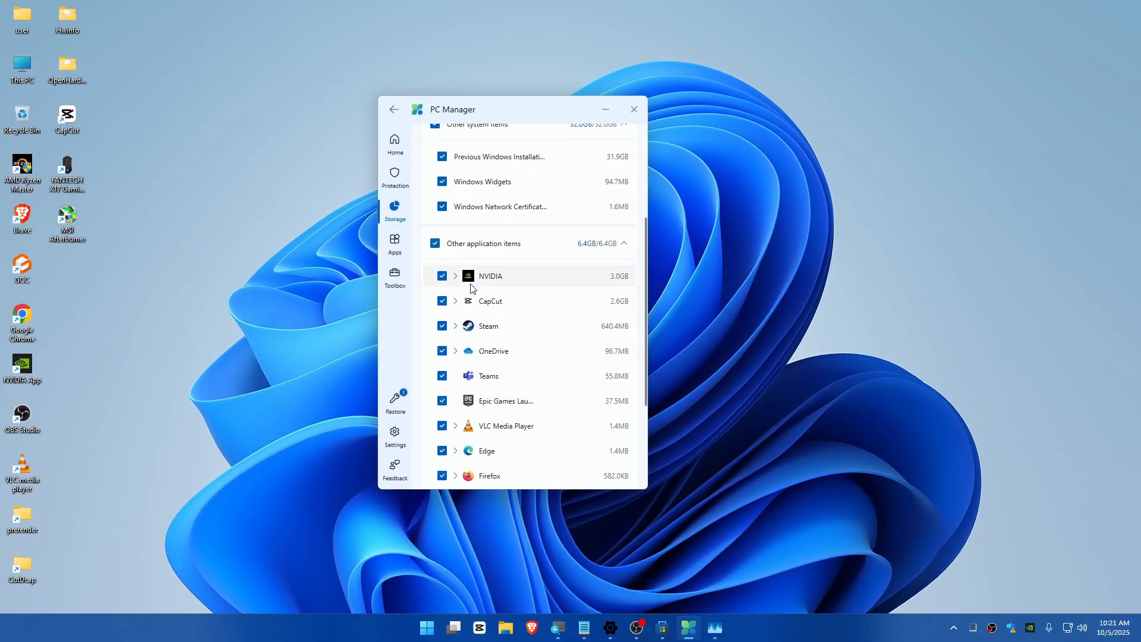
pyautogui.scroll(-3)
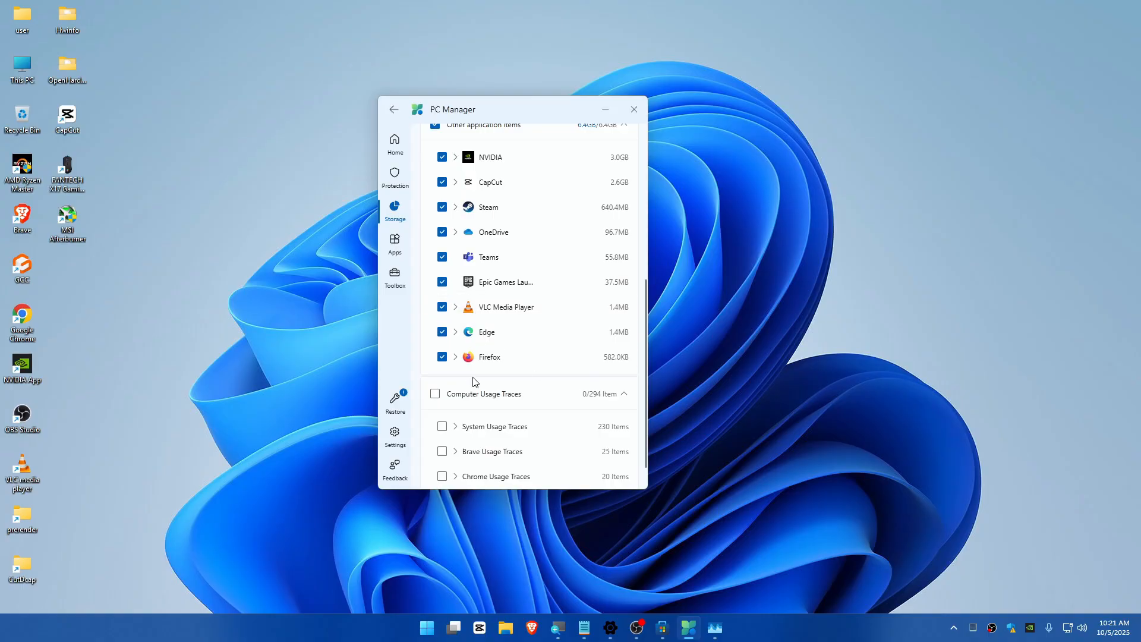
pyautogui.scroll(3)
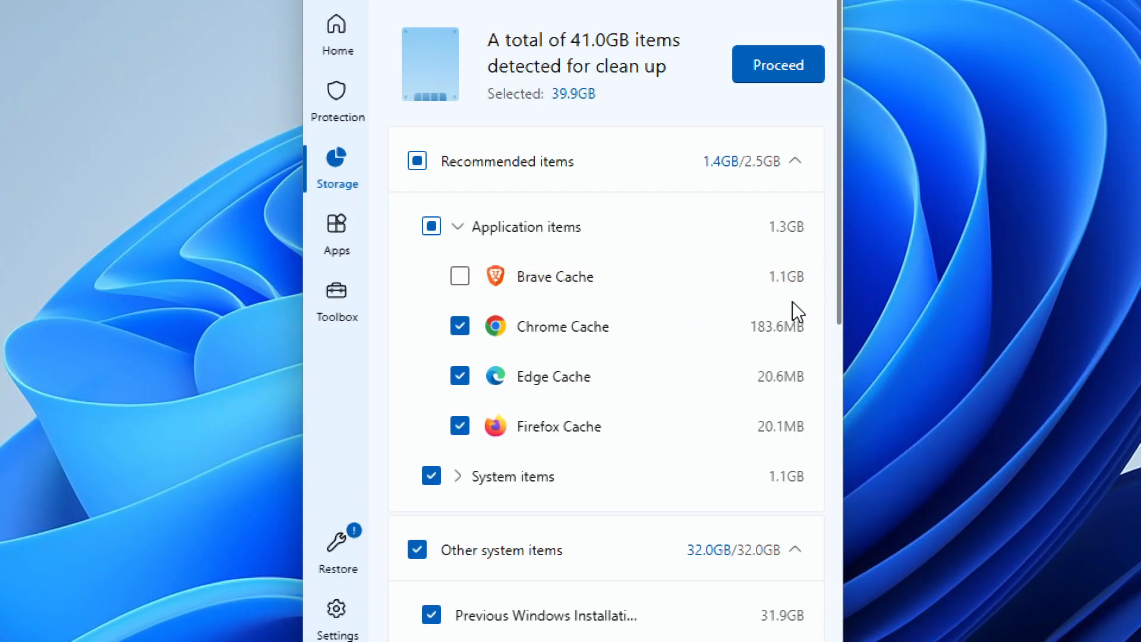
pyautogui.moveTo(464, 276)
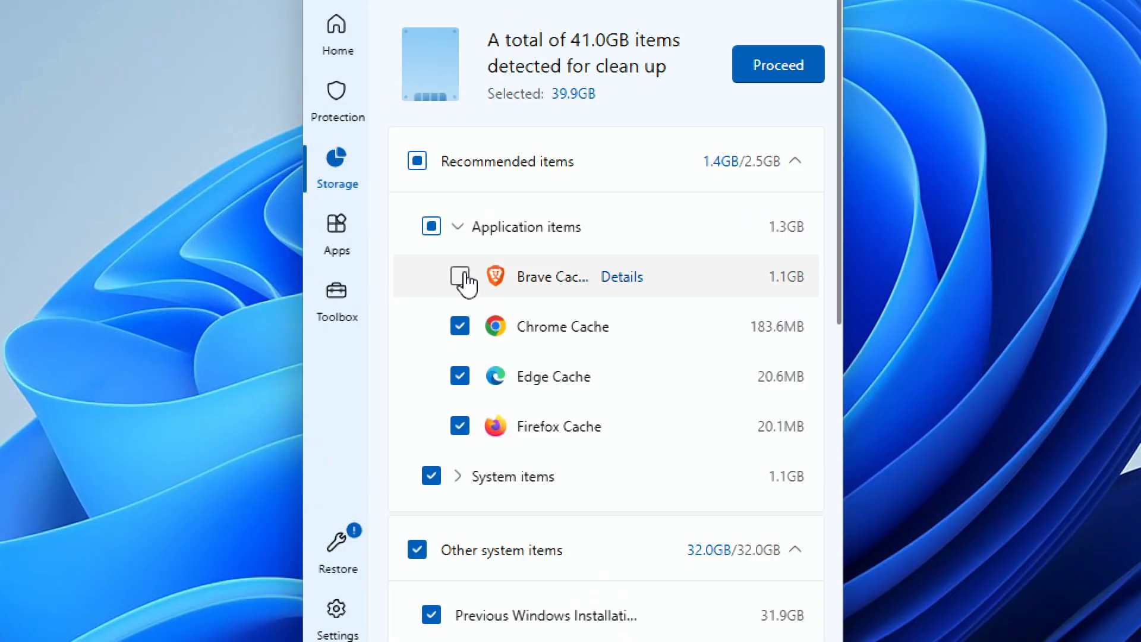
pyautogui.click(460, 277)
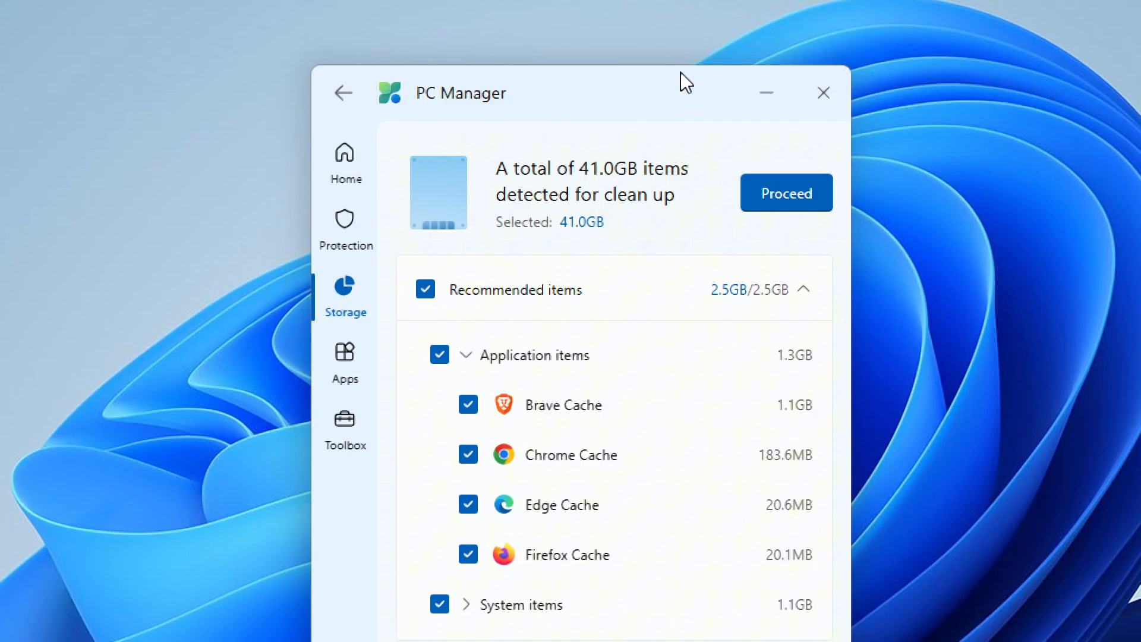
pyautogui.moveTo(597, 257)
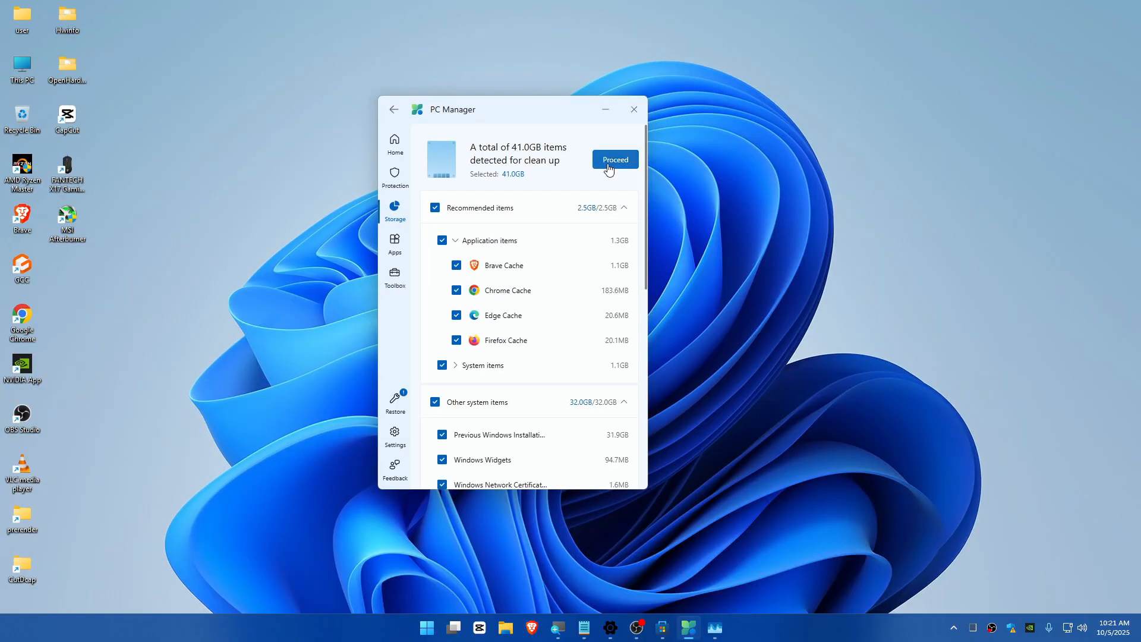
pyautogui.click(615, 159)
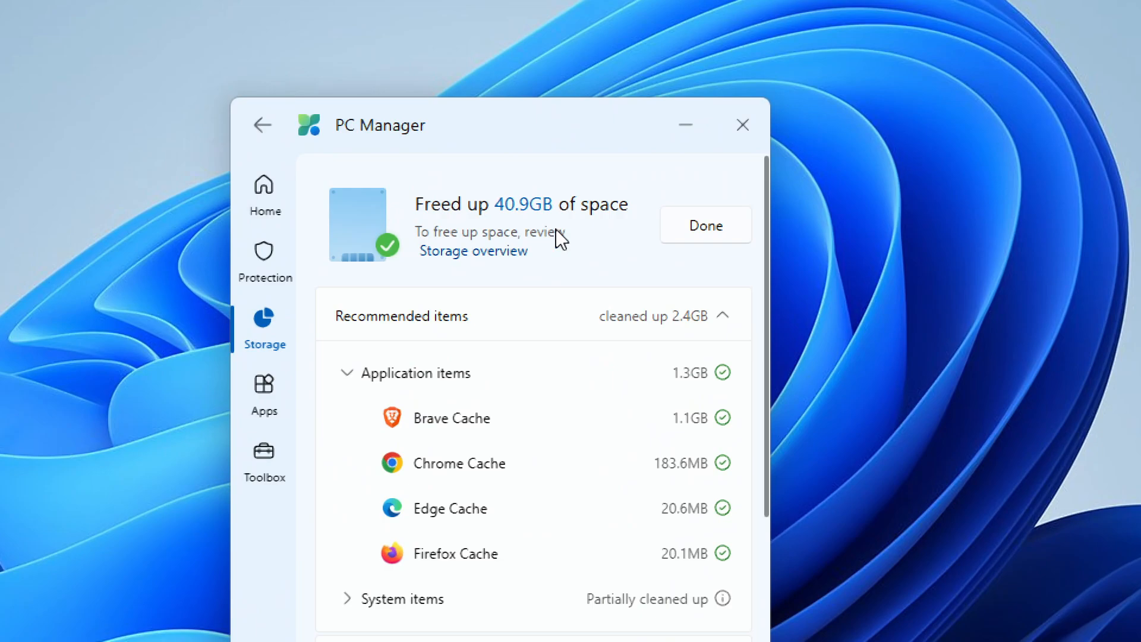
# Step: After the 40.9GB cleanup, open Local Disk C's storage overview full-screen
pyautogui.click(473, 250)
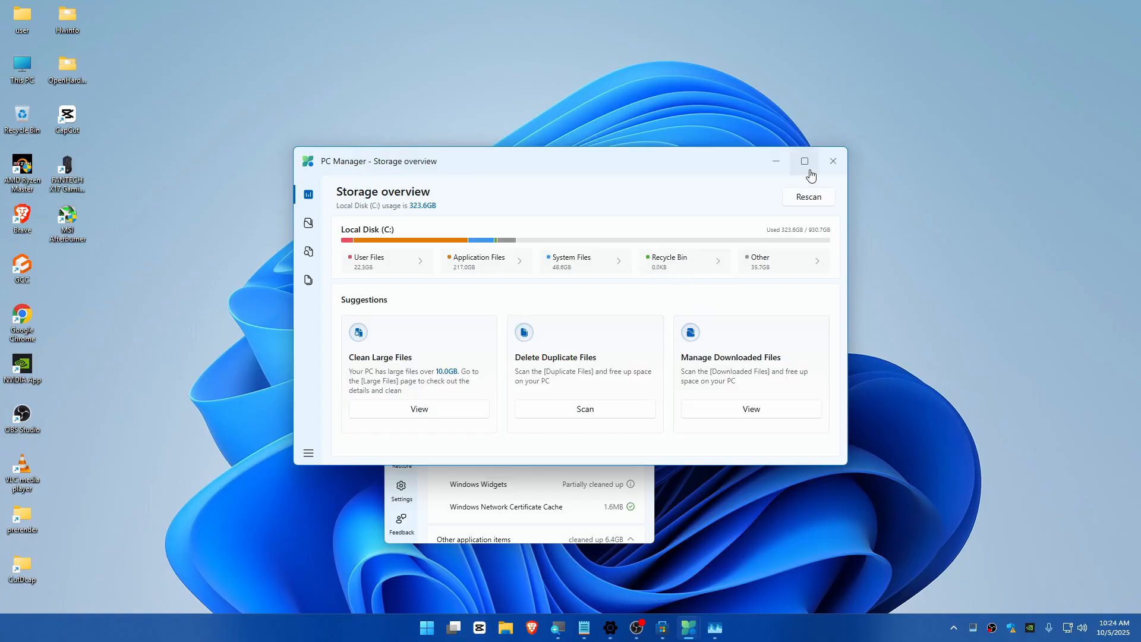
pyautogui.click(804, 162)
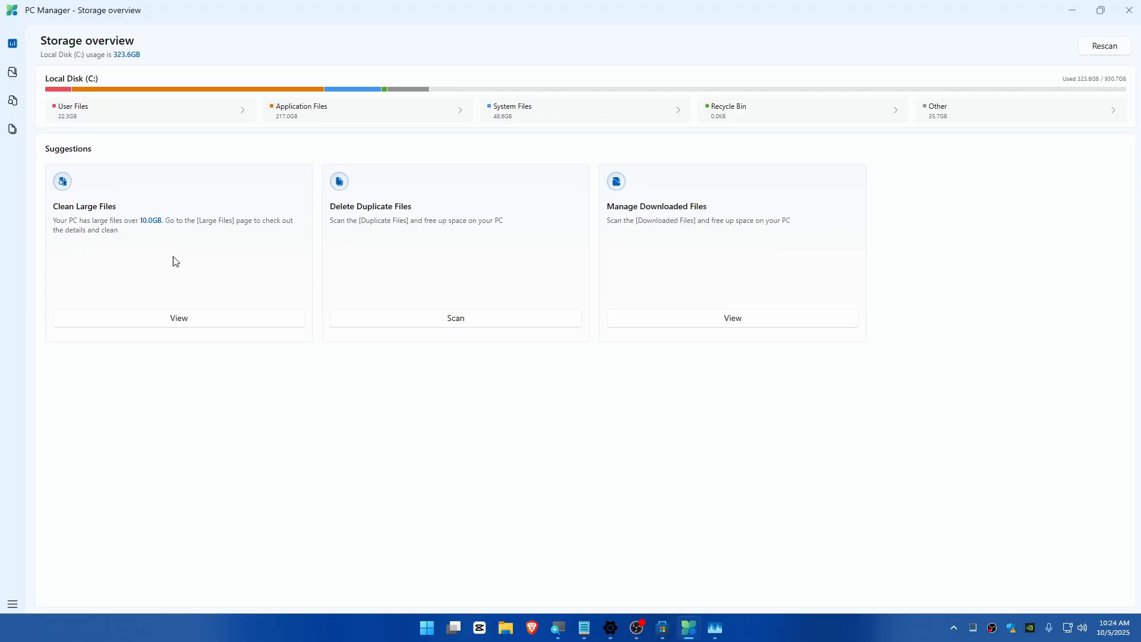
pyautogui.moveTo(231, 297)
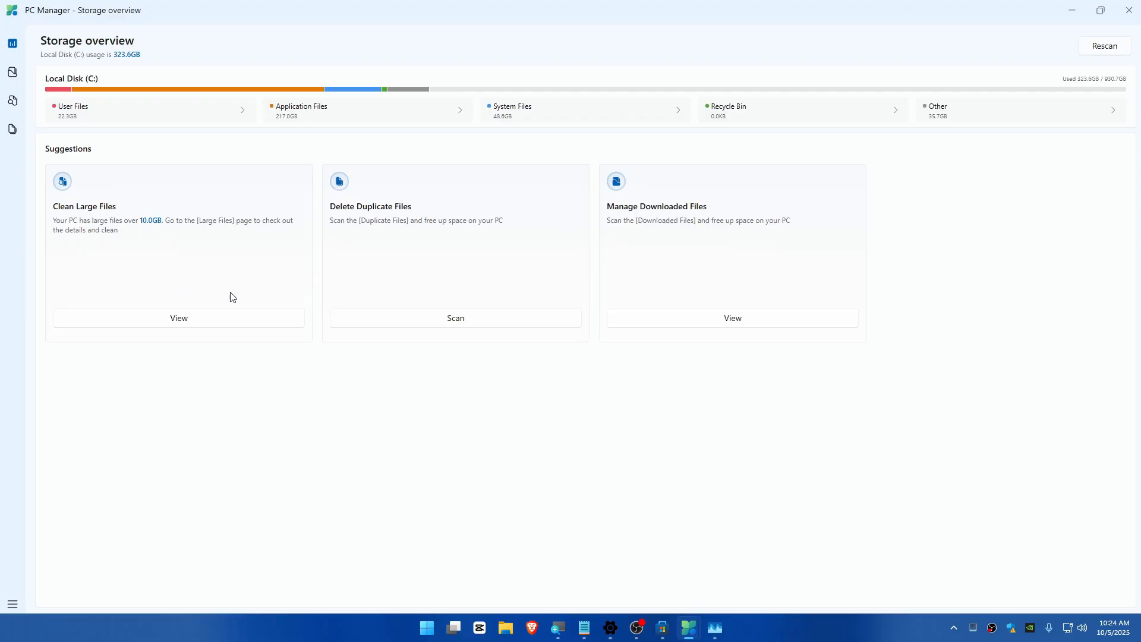
# Step: Filter the 17.1GB large-files list by Picture, Video, Others and size, then type %temp% in Run
pyautogui.click(179, 318)
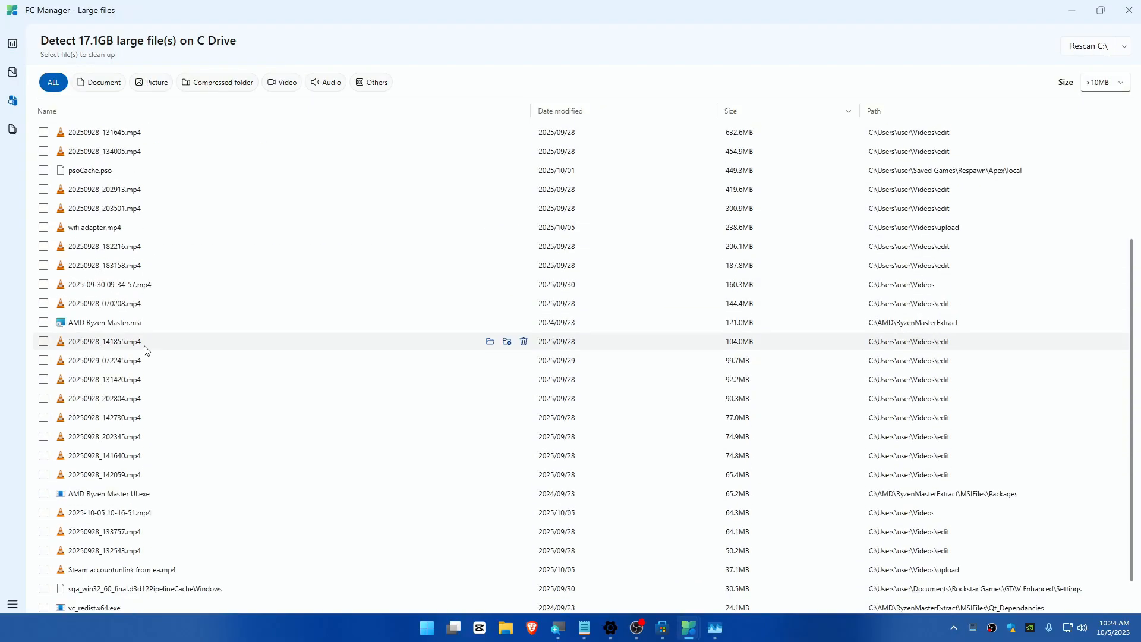
pyautogui.scroll(3)
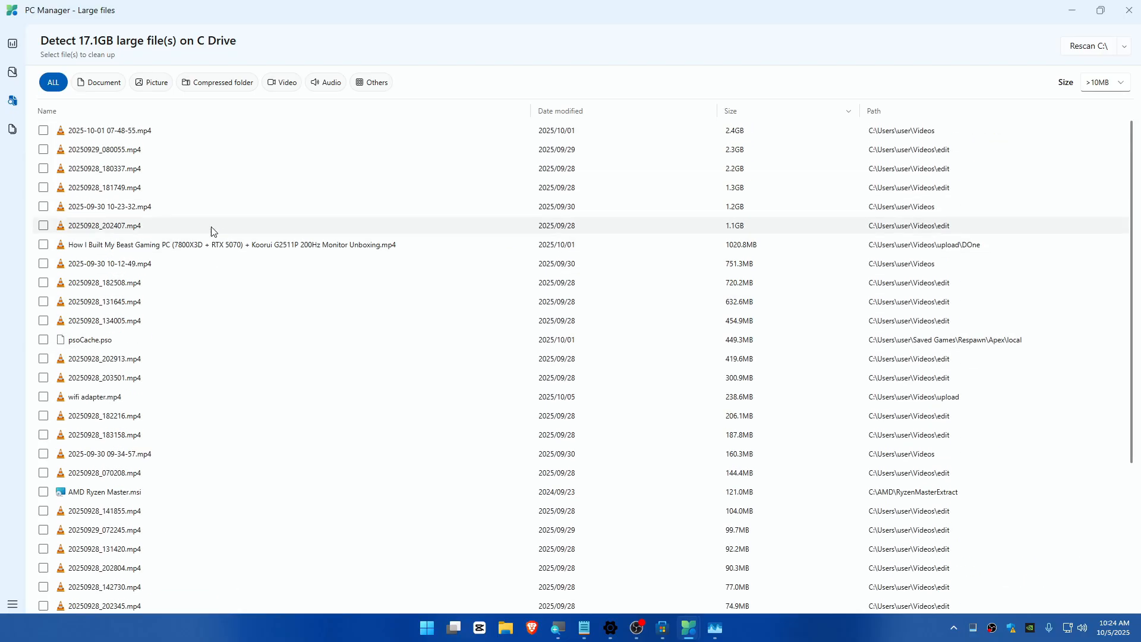
pyautogui.moveTo(322, 158)
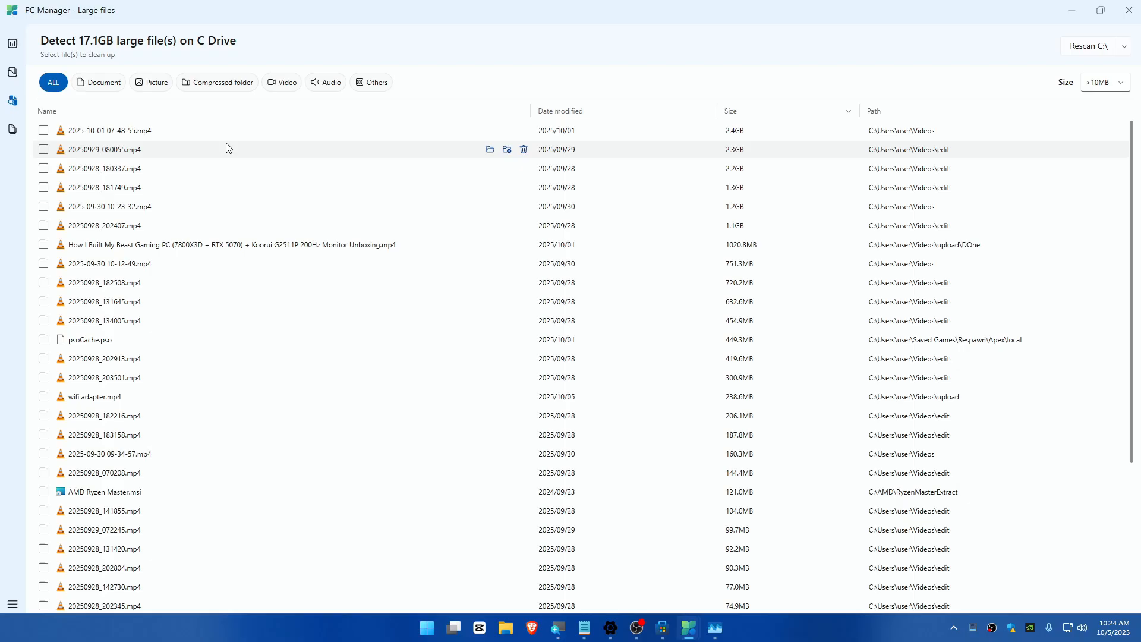
pyautogui.moveTo(12, 72)
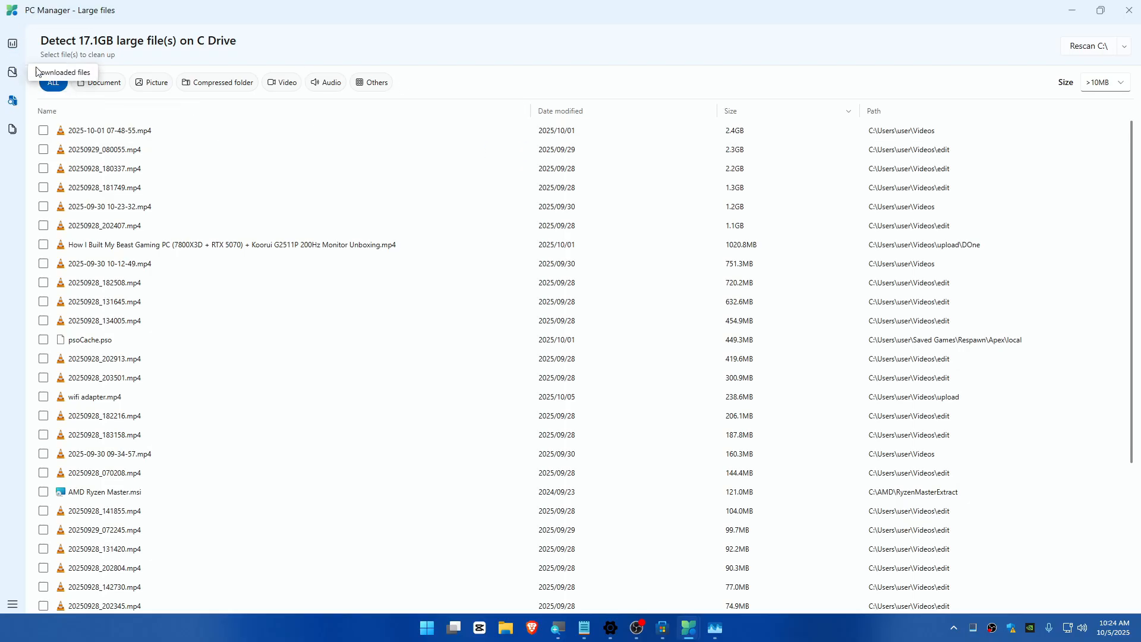
pyautogui.moveTo(13, 44)
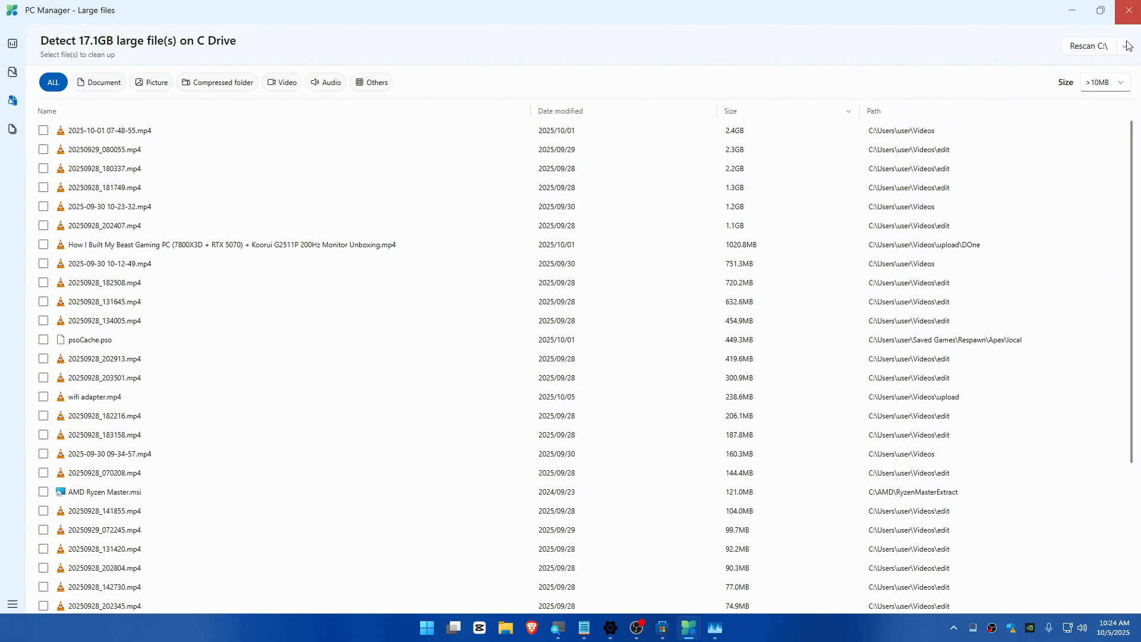
pyautogui.moveTo(1023, 105)
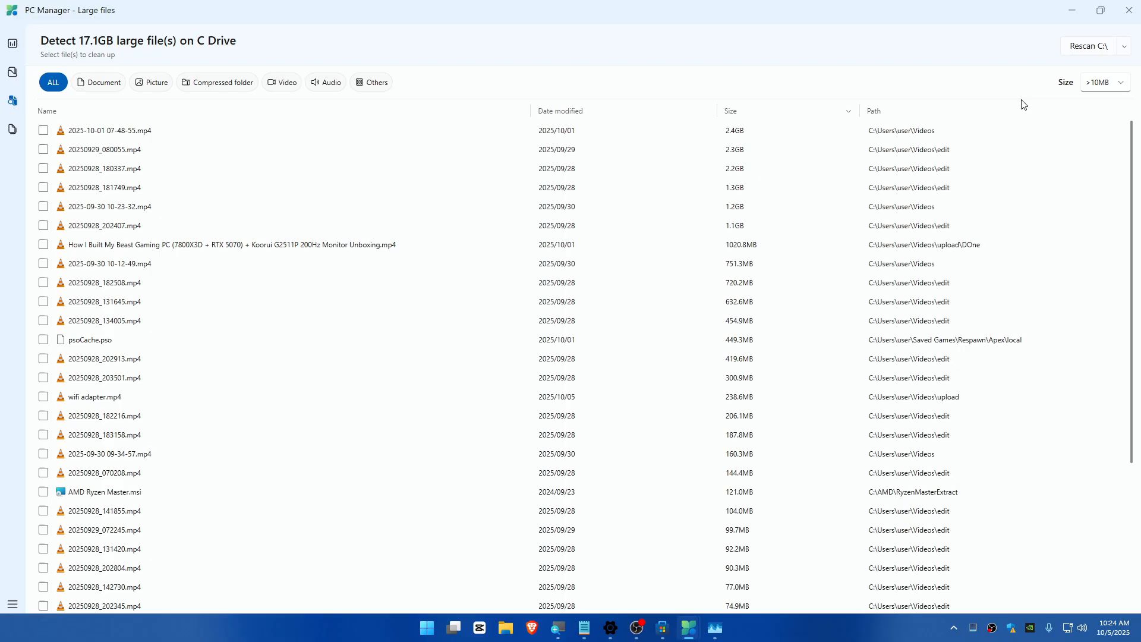
pyautogui.click(150, 81)
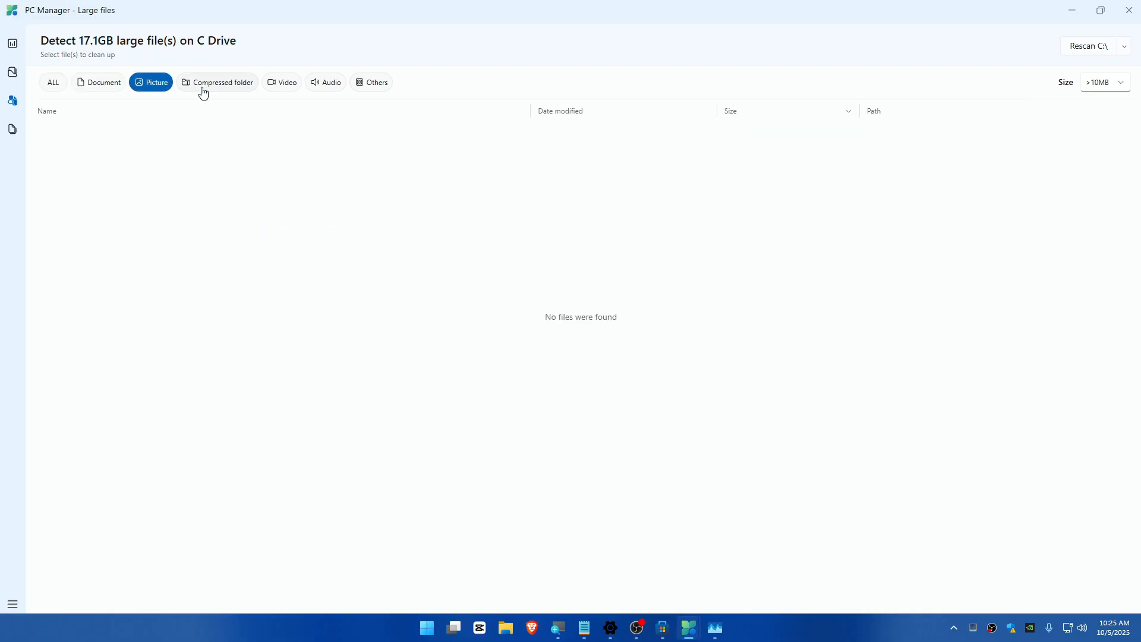
pyautogui.click(282, 82)
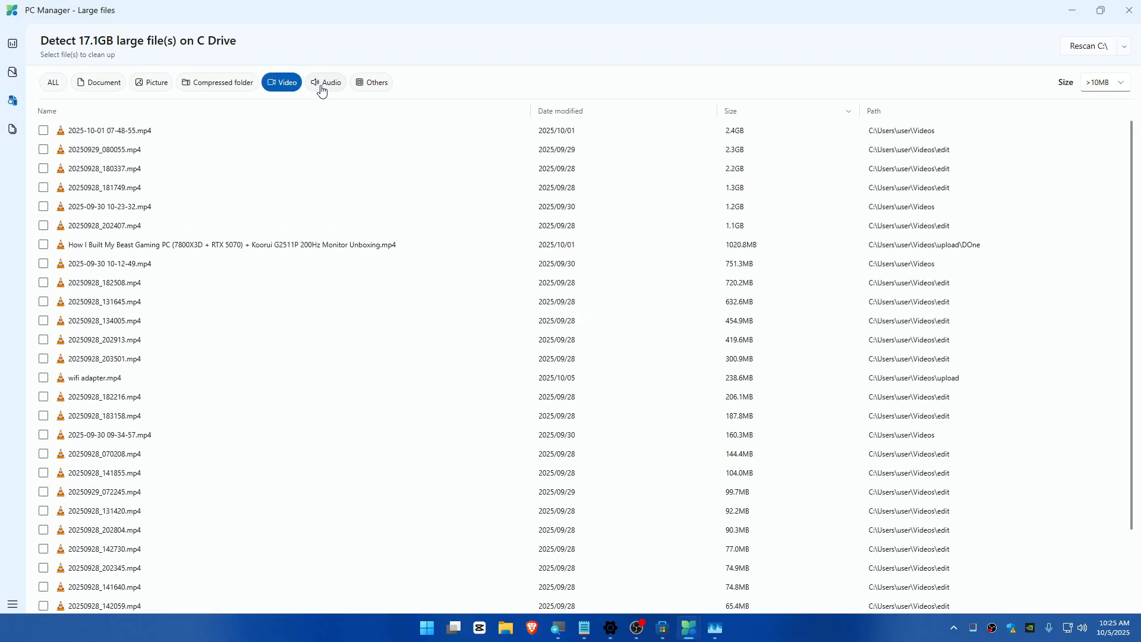
pyautogui.click(371, 81)
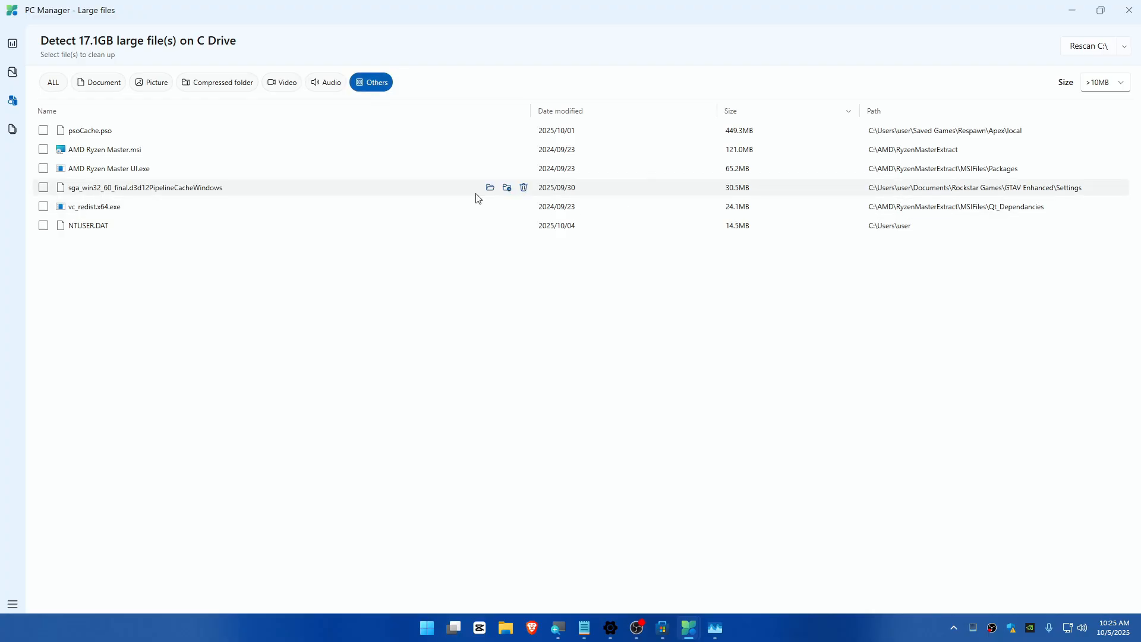
pyautogui.moveTo(131, 143)
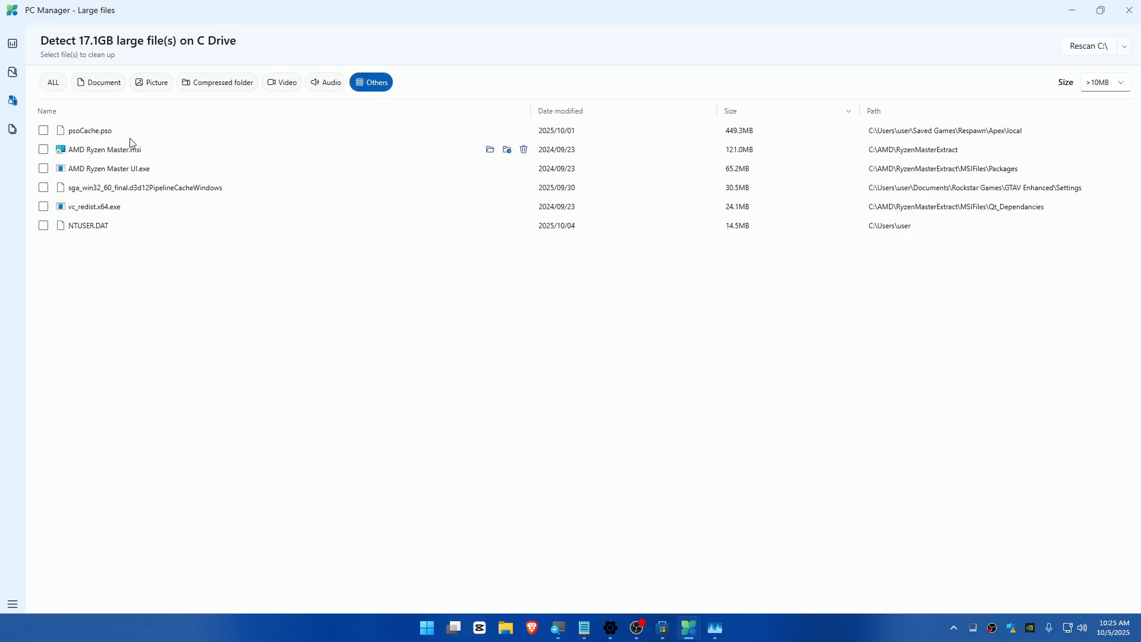
pyautogui.click(1102, 82)
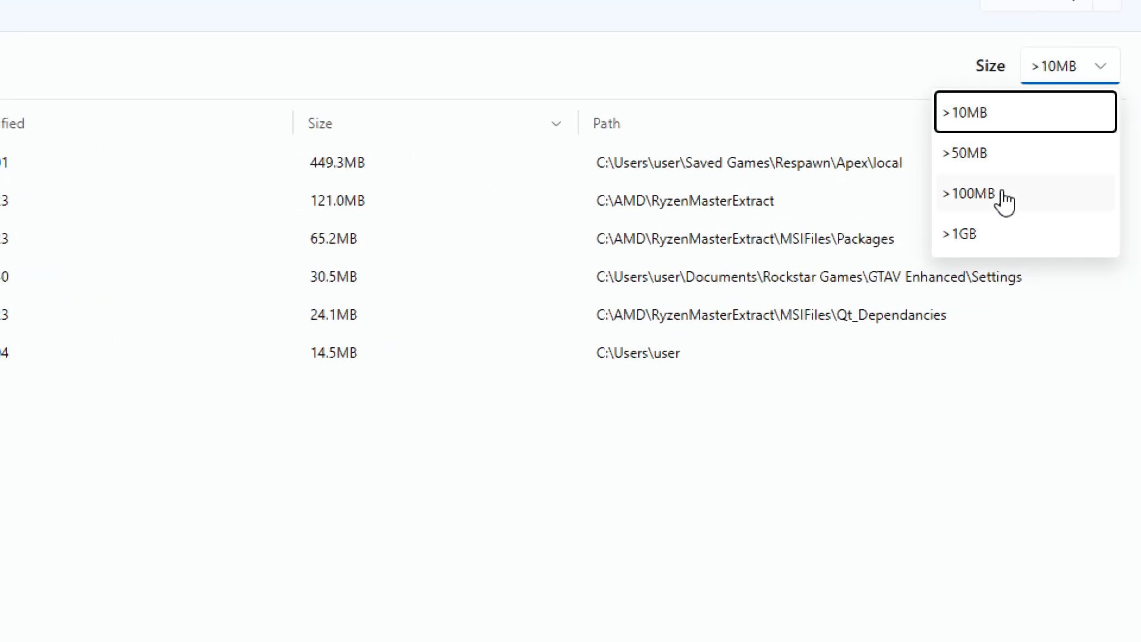
pyautogui.moveTo(1002, 160)
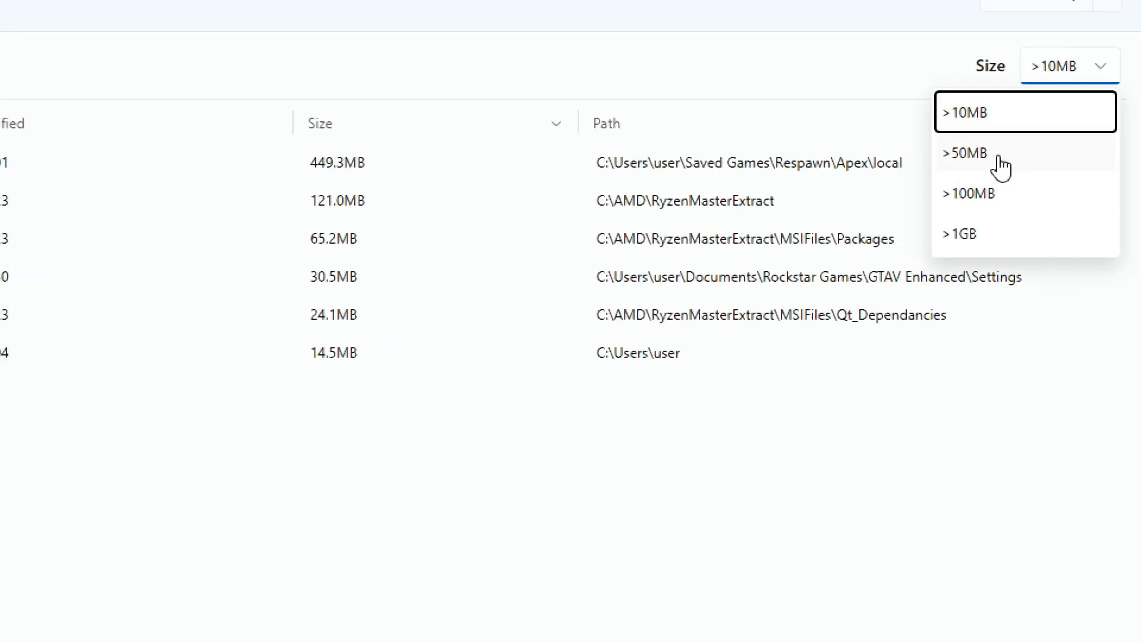
pyautogui.moveTo(909, 399)
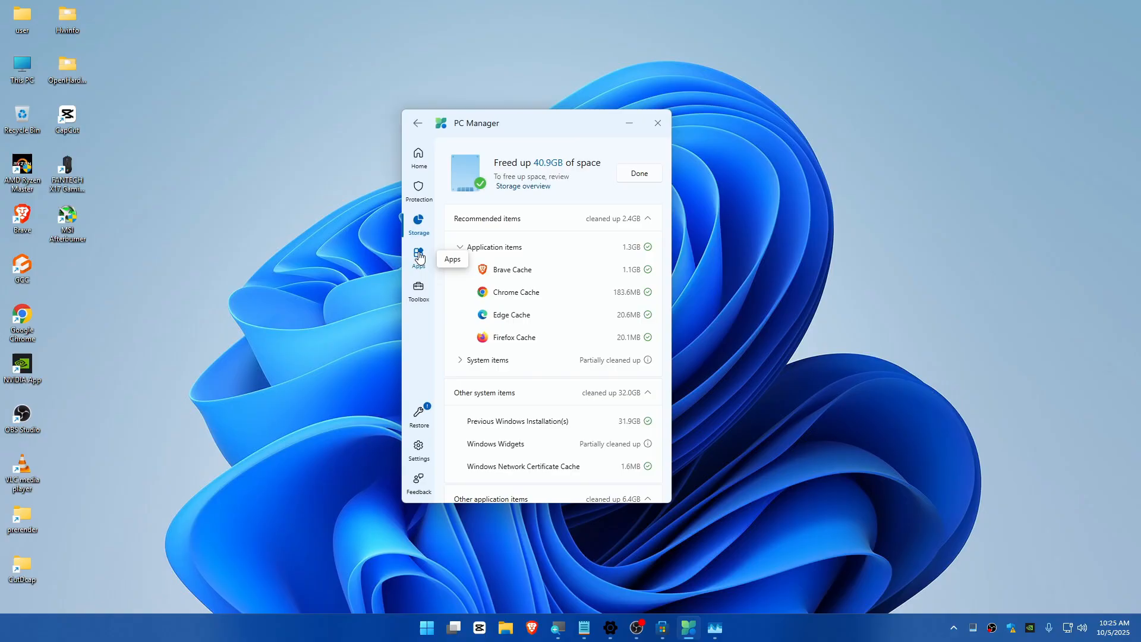
pyautogui.moveTo(554, 142)
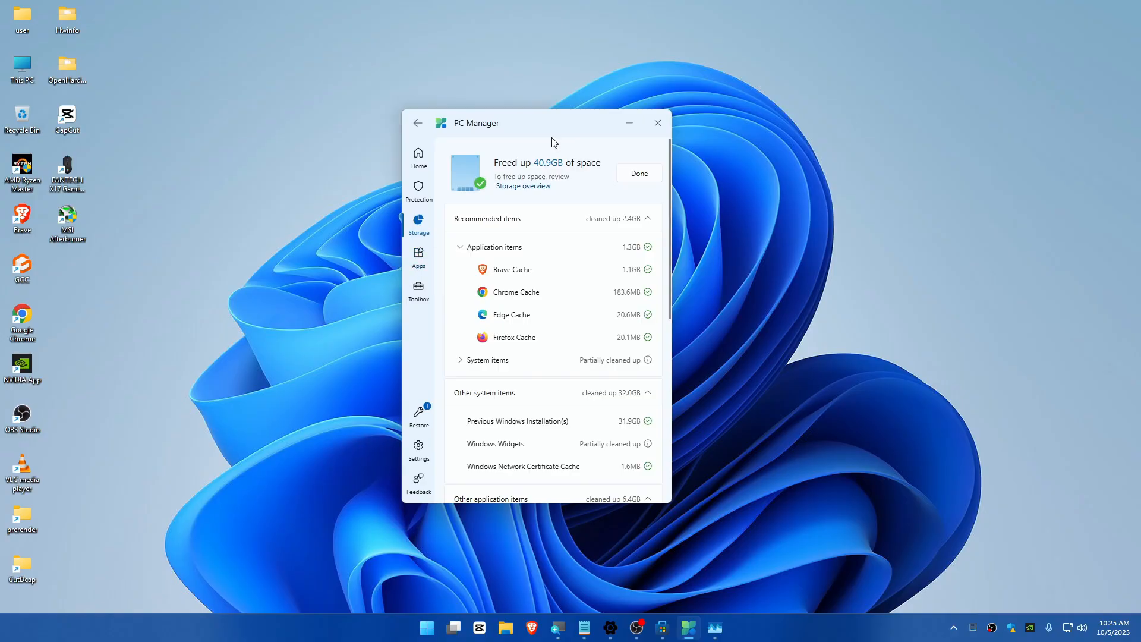
pyautogui.press('Win+r')
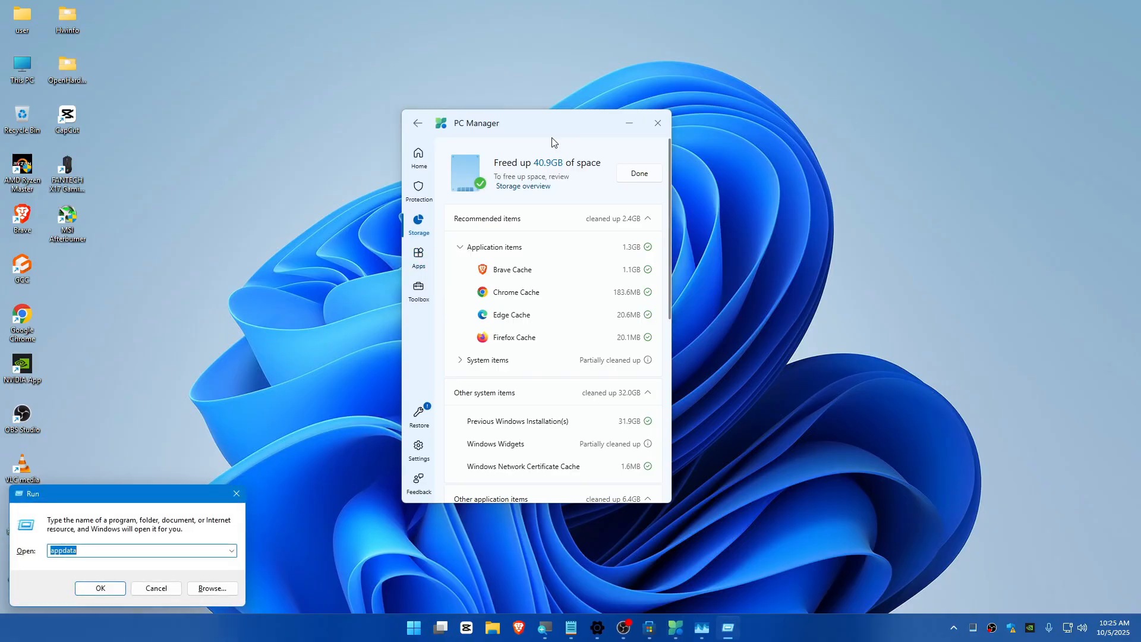
pyautogui.write('%temp%')
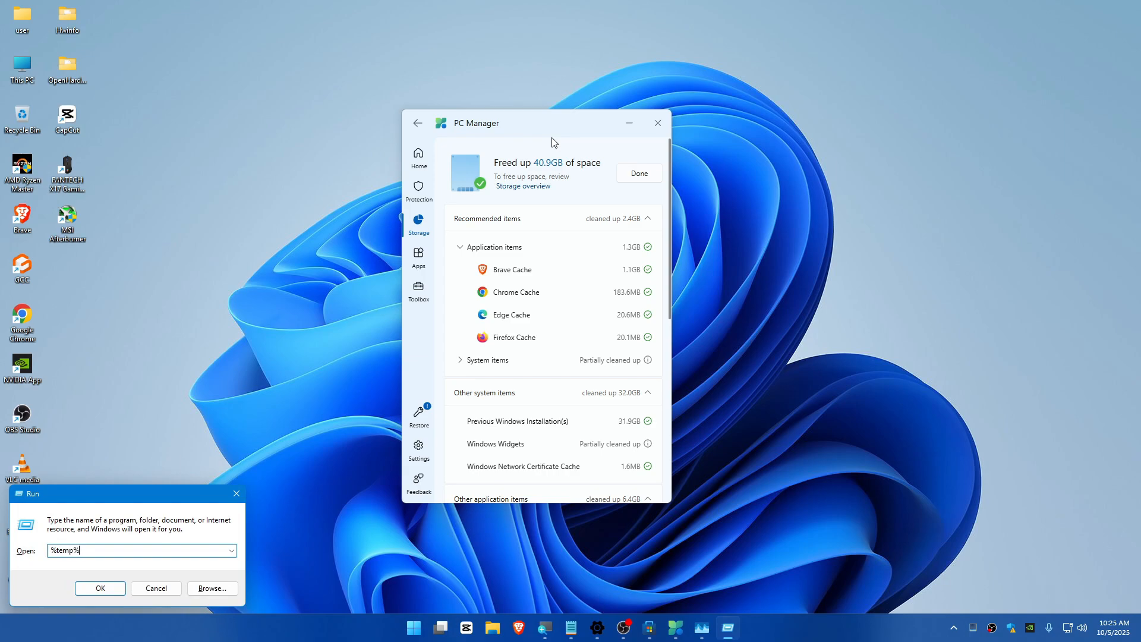
# Step: Delete all 35 items in the Temp folder, then switch to Windows Update showing up to date
pyautogui.click(100, 588)
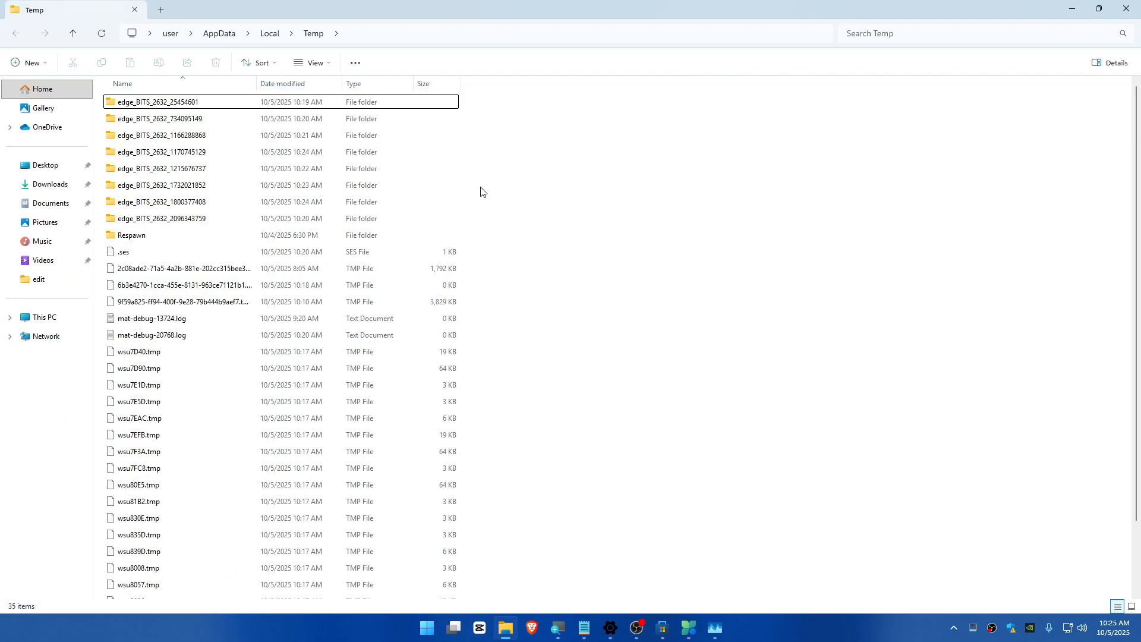
pyautogui.press('ctrl+a')
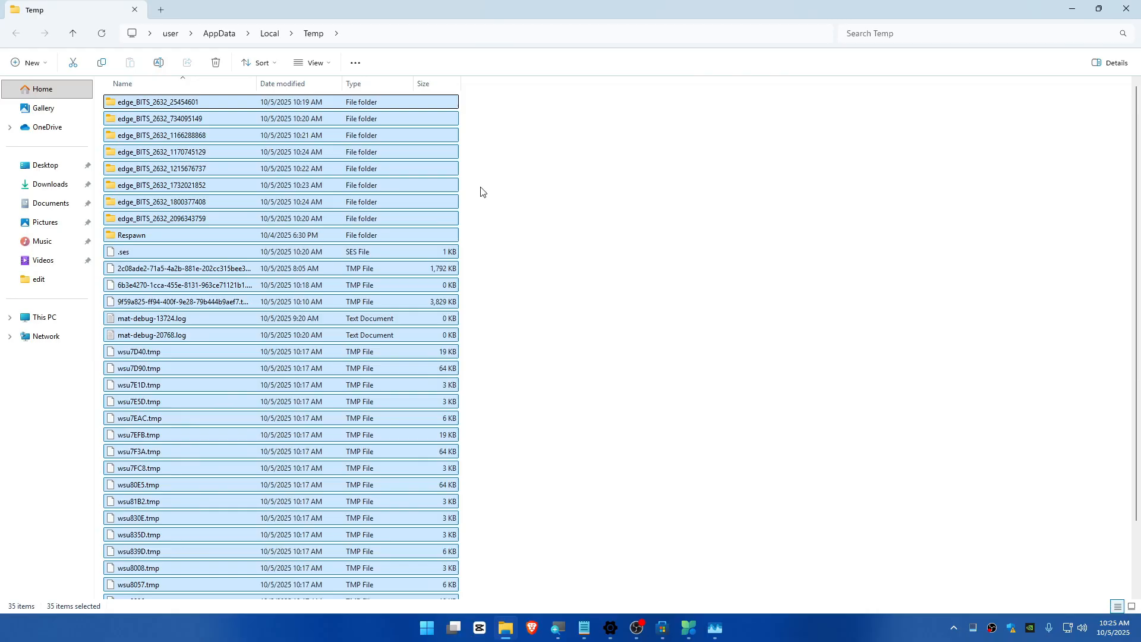
pyautogui.moveTo(577, 292)
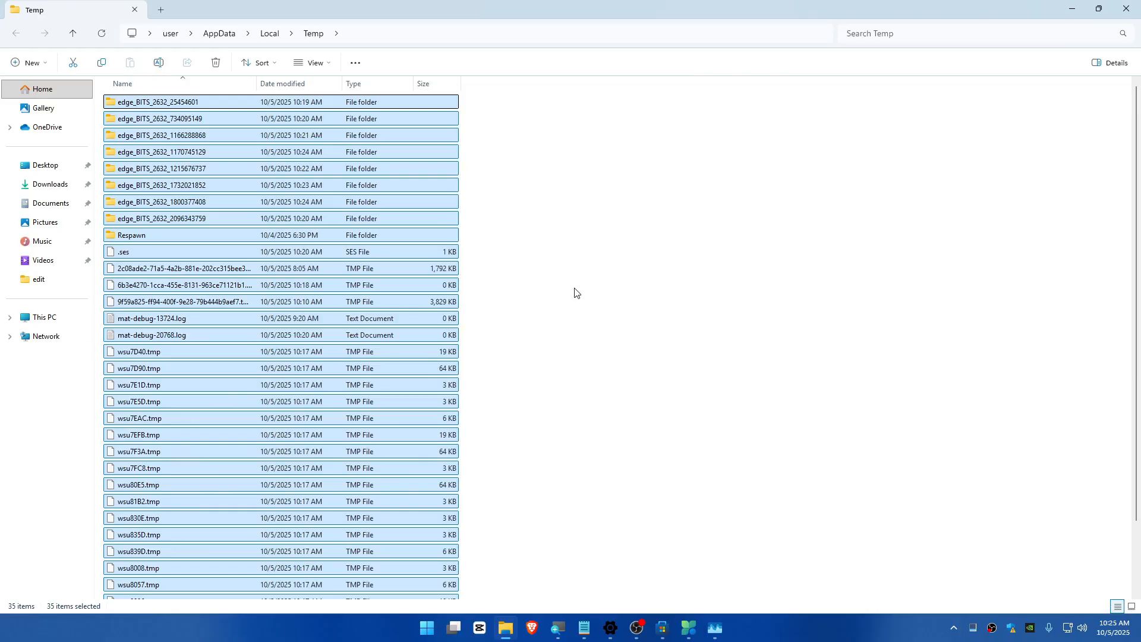
pyautogui.click(215, 62)
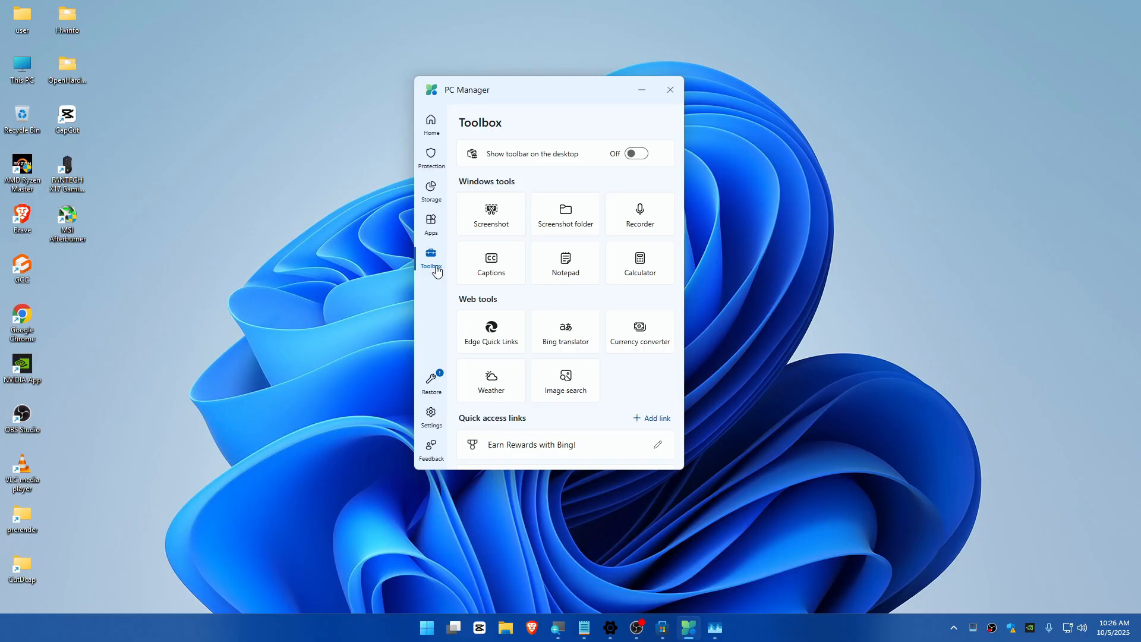
pyautogui.moveTo(610, 628)
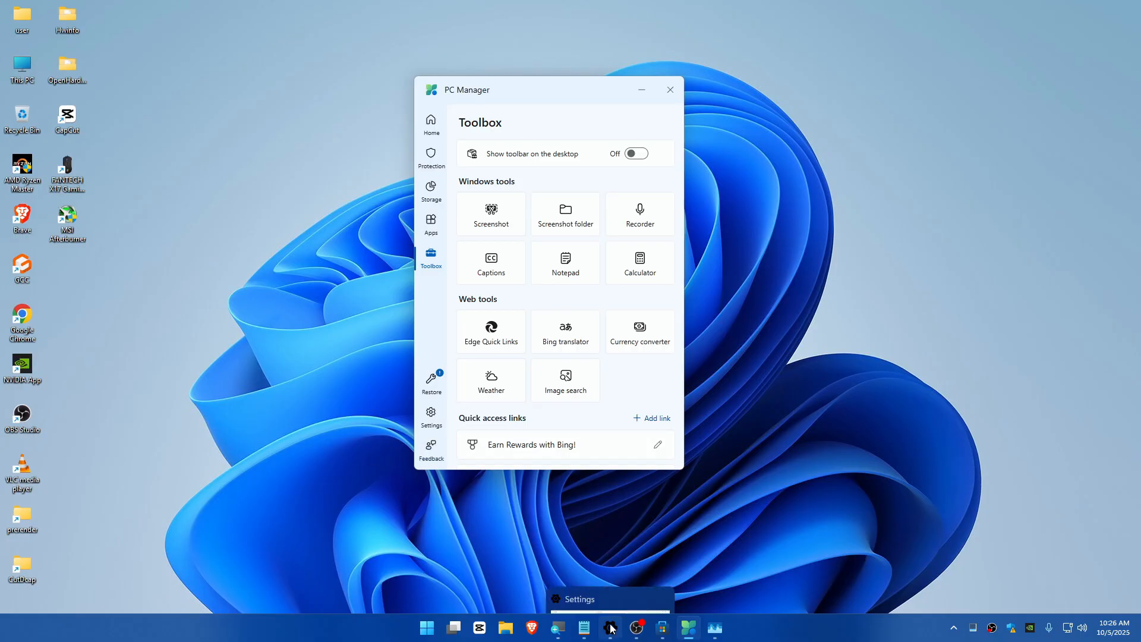
pyautogui.click(610, 628)
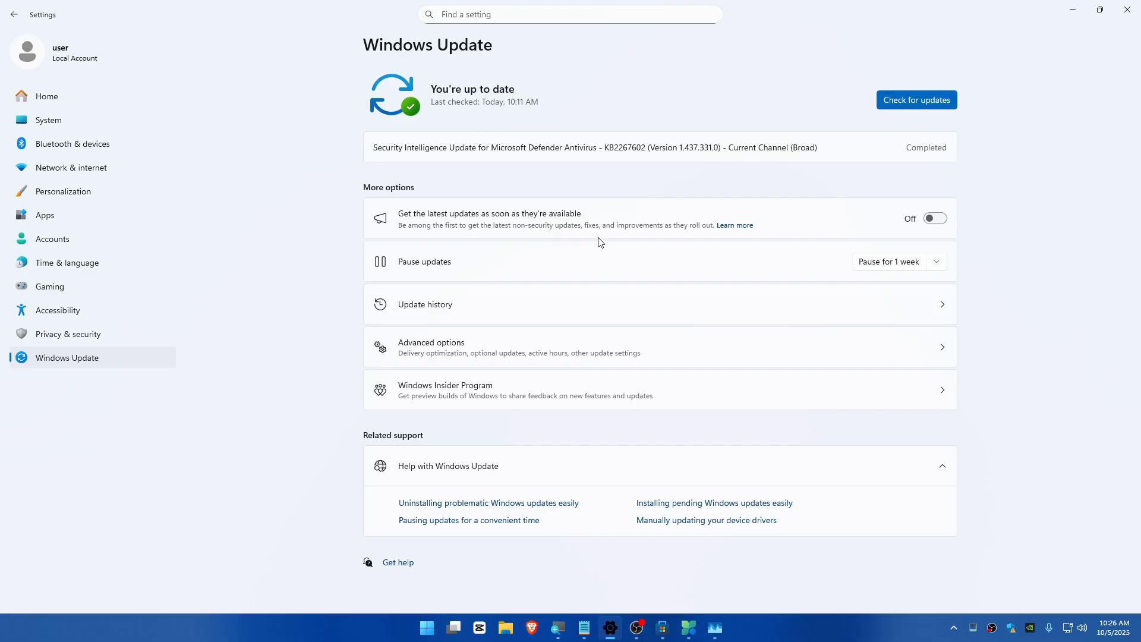
pyautogui.moveTo(1100, 10)
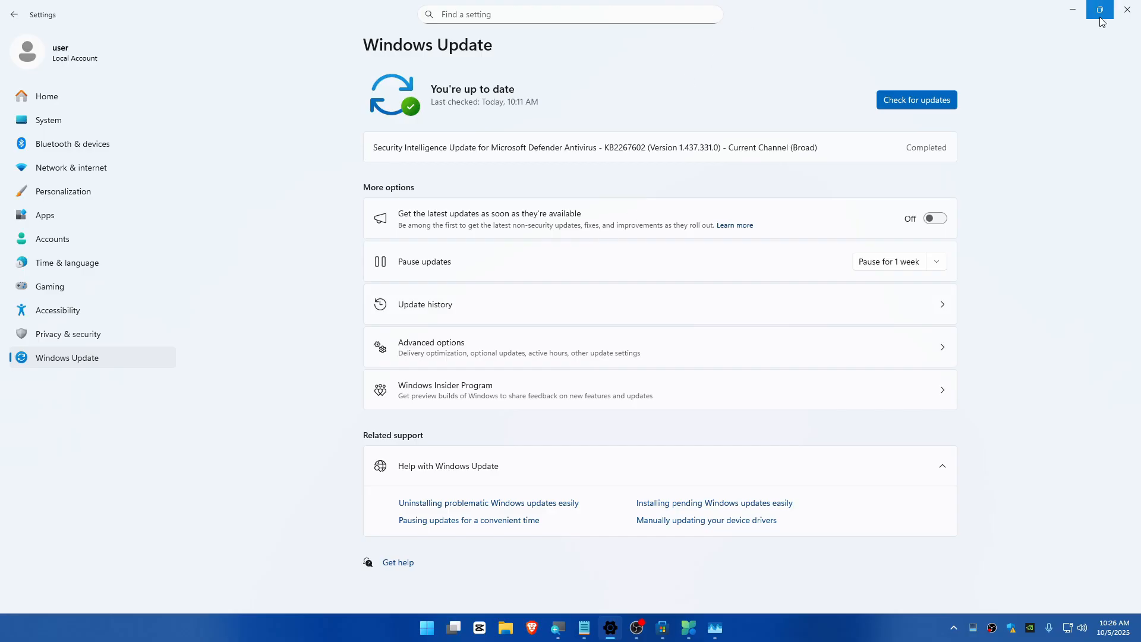
pyautogui.moveTo(1129, 10)
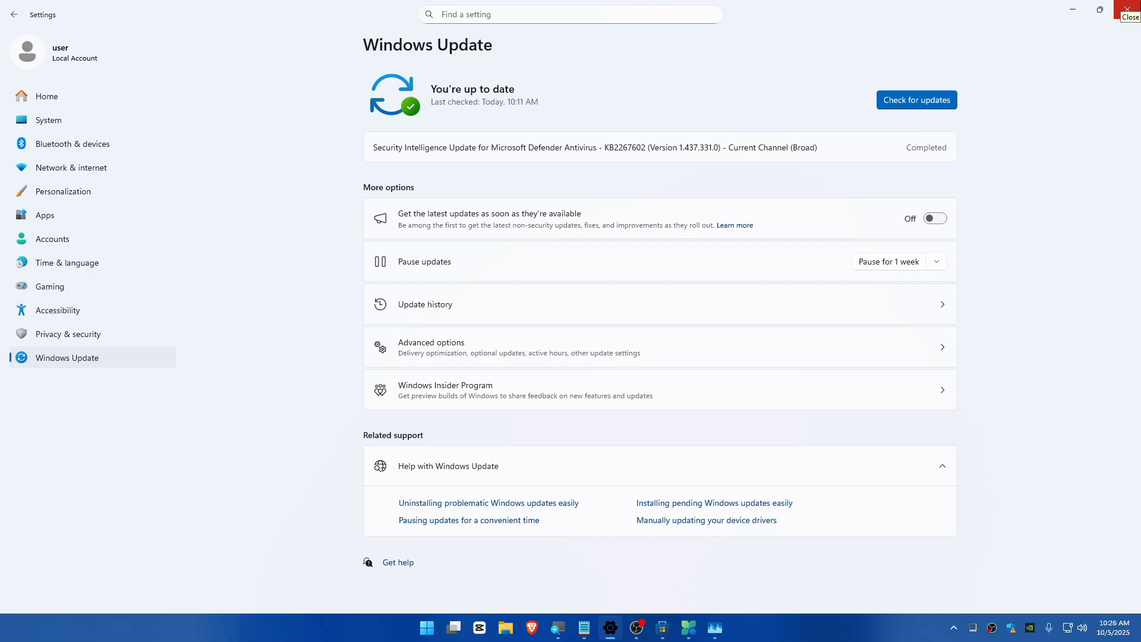
# Step: Close the Settings window, leaving PC Manager's Toolbox page open
pyautogui.click(1134, 9)
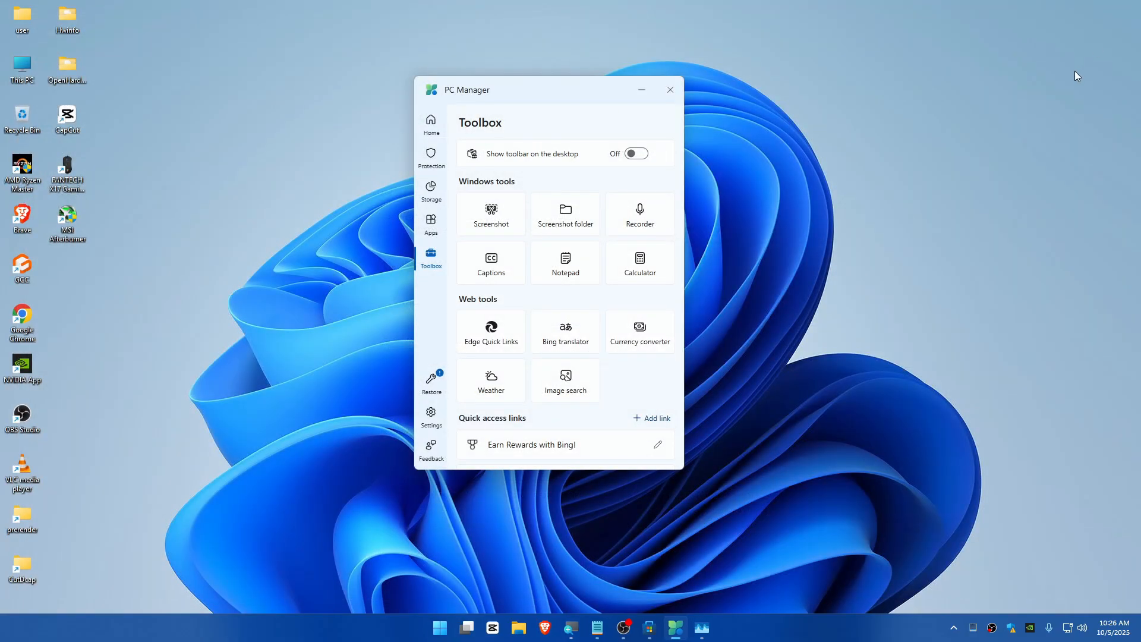